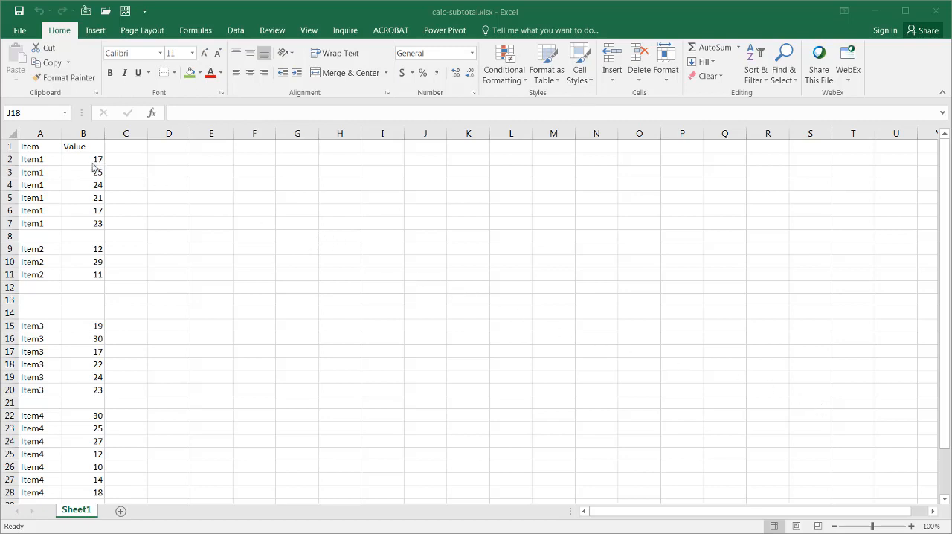
{"action": "mouse_move", "coordinate": [67, 153]}
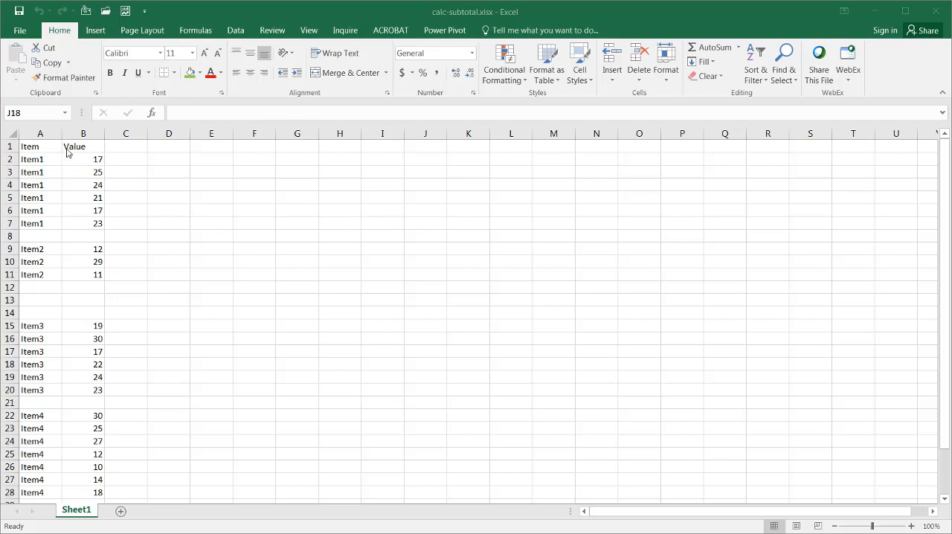
{"action": "mouse_move", "coordinate": [46, 167]}
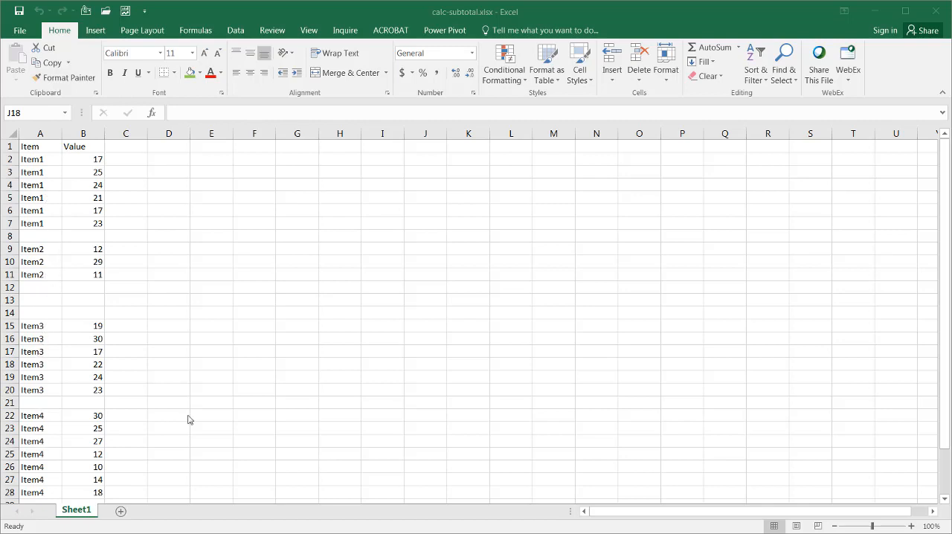
Look over the Item/Value list and select the blank cell after the Item2 group
{"action": "left_click", "coordinate": [425, 365]}
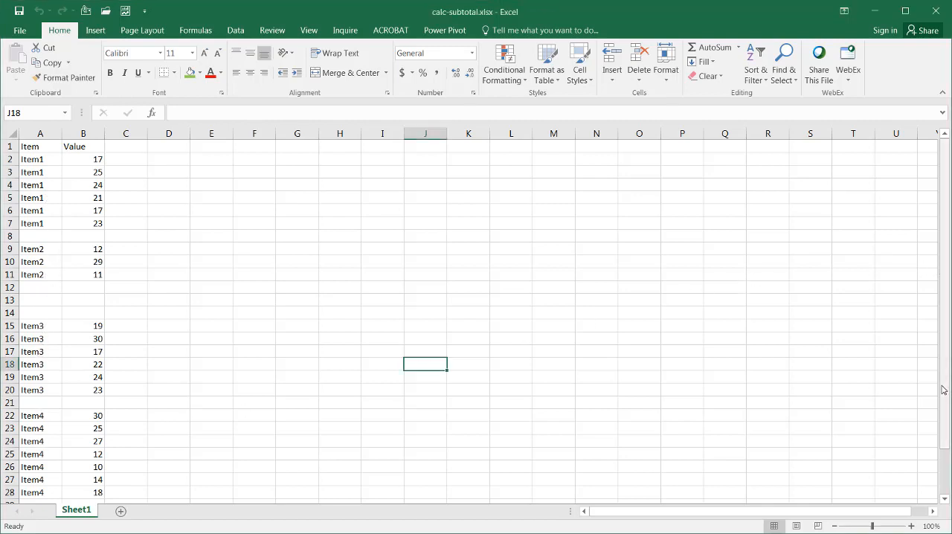
{"action": "scroll", "scroll_direction": "down", "scroll_amount": 3}
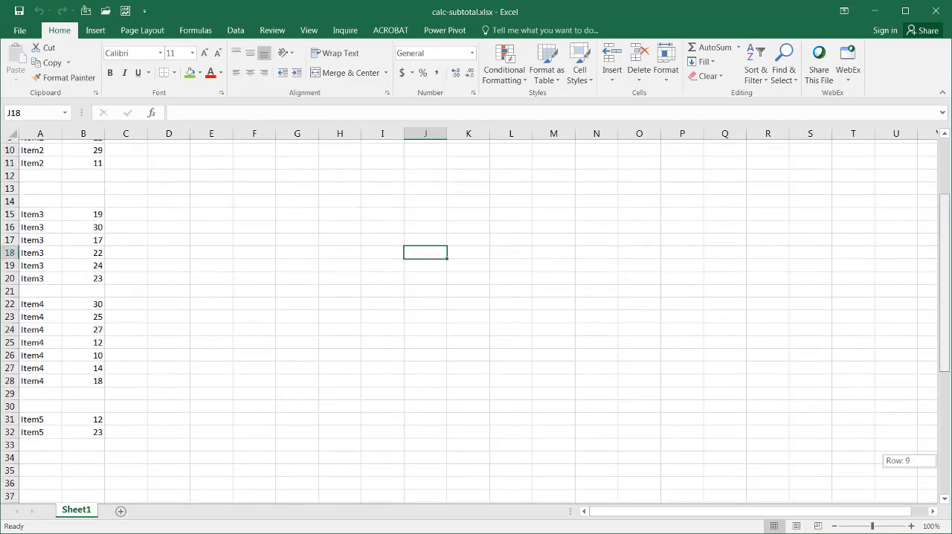
{"action": "scroll", "scroll_direction": "up", "scroll_amount": 3}
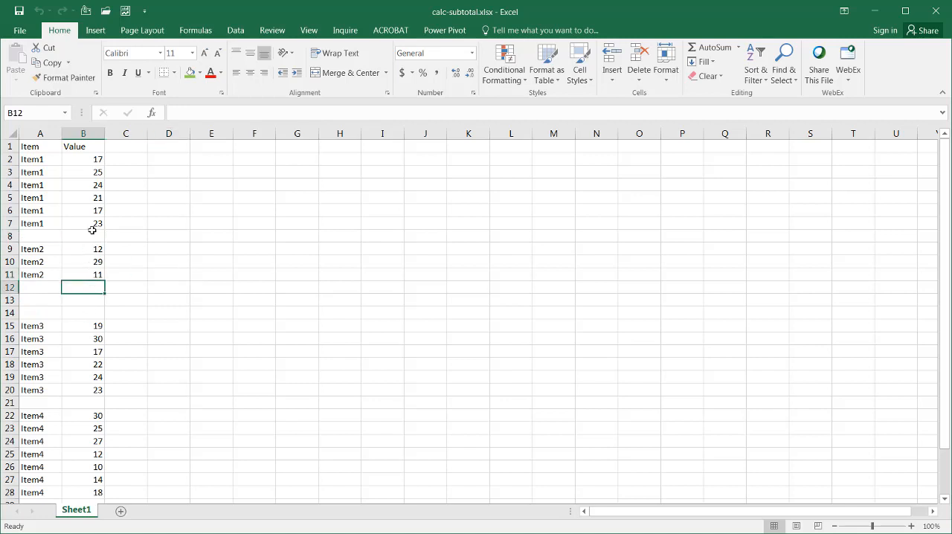
{"action": "left_click", "coordinate": [83, 235]}
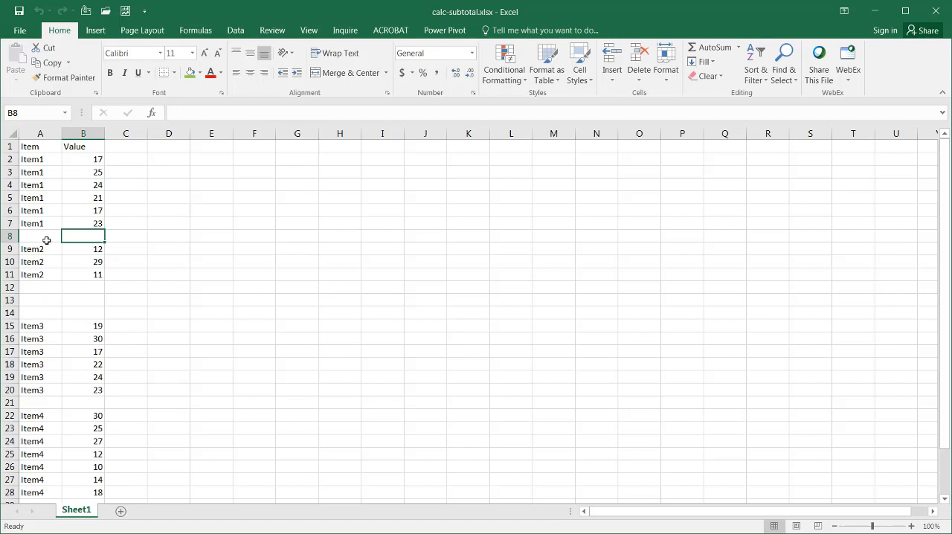
{"action": "mouse_move", "coordinate": [46, 237]}
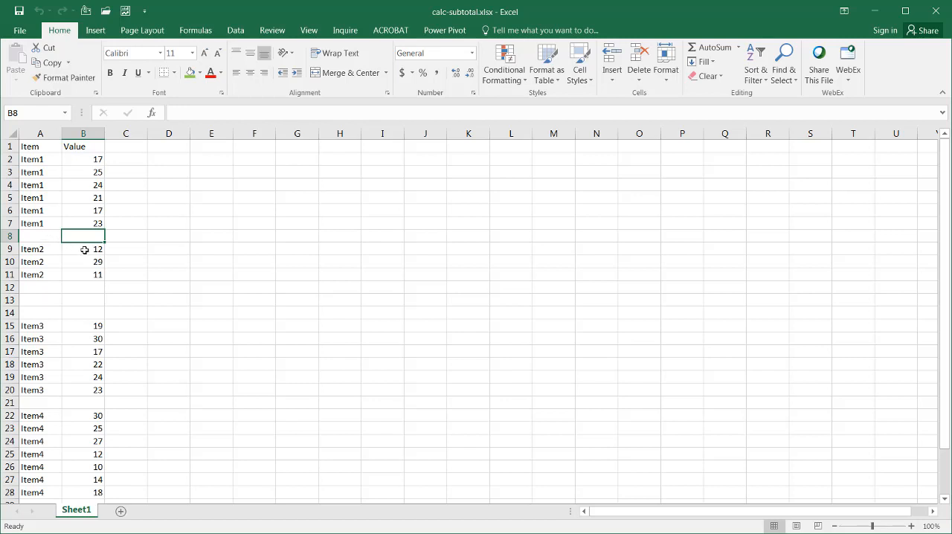
{"action": "mouse_move", "coordinate": [54, 185]}
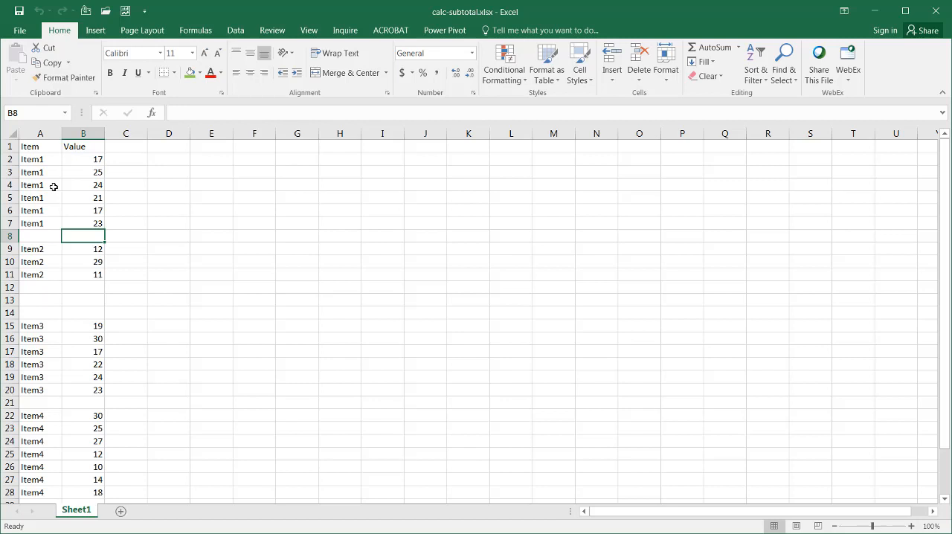
{"action": "mouse_move", "coordinate": [57, 173]}
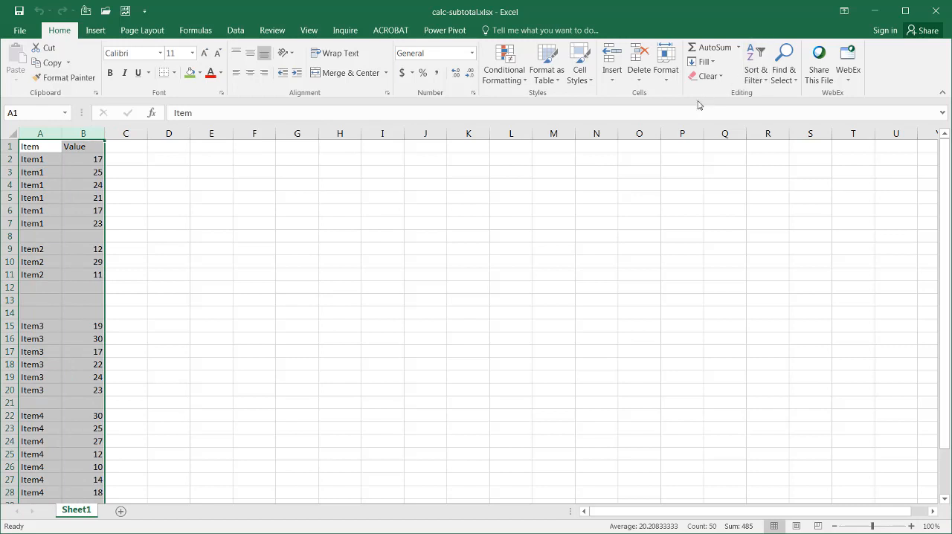
Filter the Value column to (Blanks) so only the gap rows between item groups show
{"action": "left_click", "coordinate": [755, 67]}
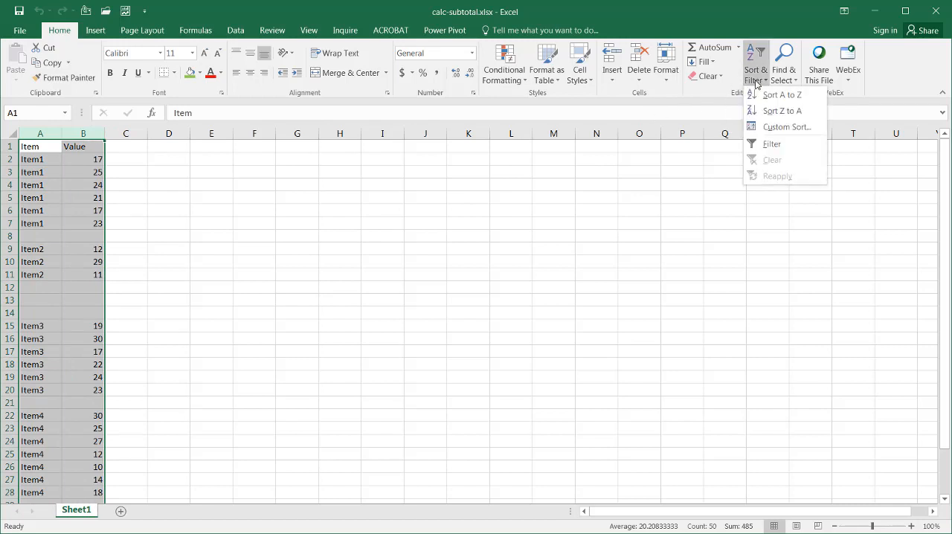
{"action": "left_click", "coordinate": [773, 143]}
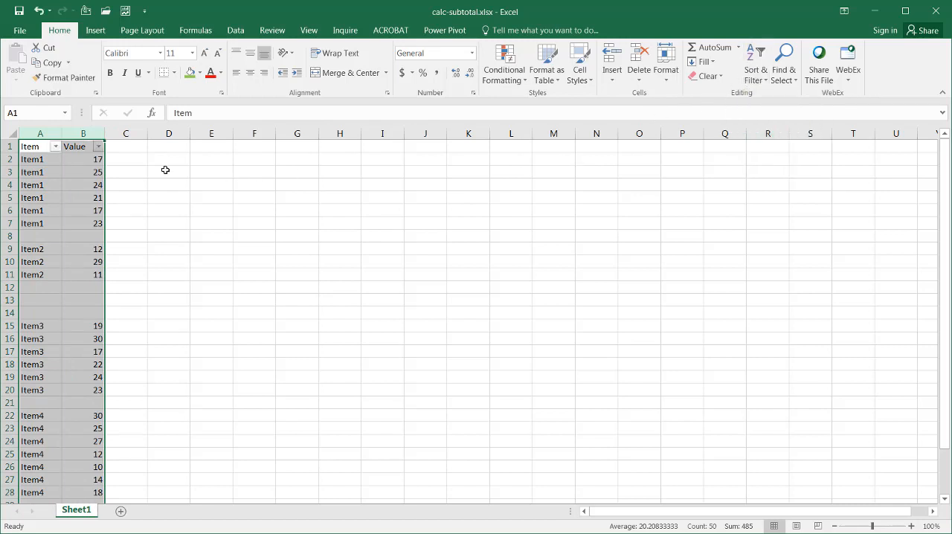
{"action": "left_click", "coordinate": [98, 146]}
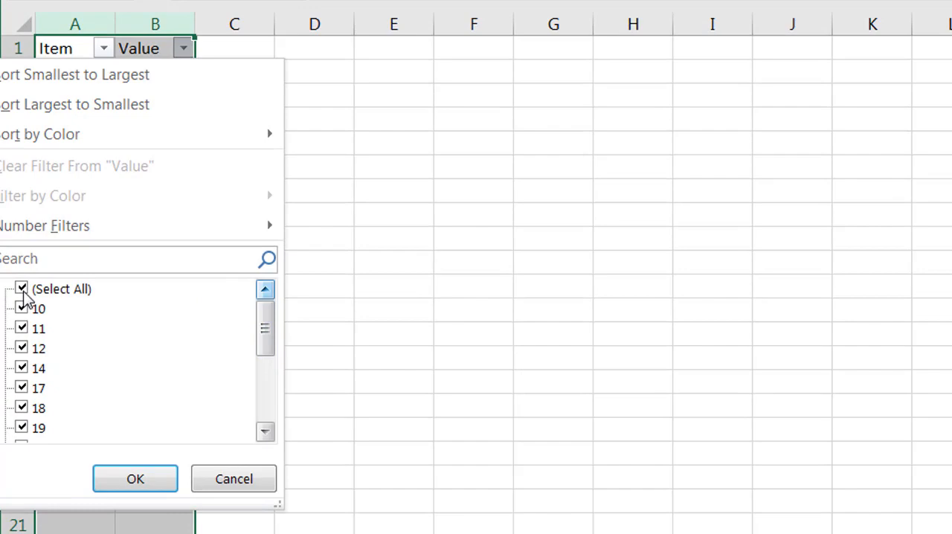
{"action": "left_click", "coordinate": [21, 289]}
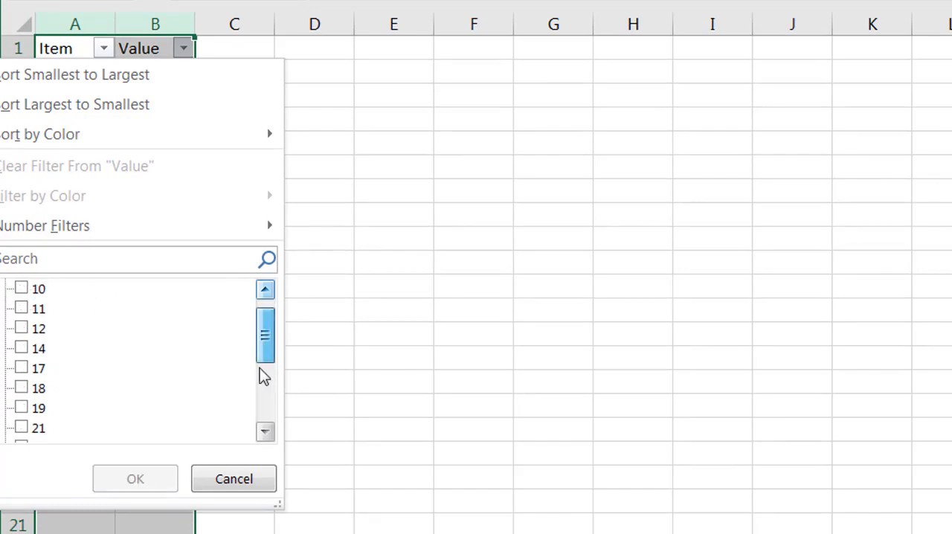
{"action": "scroll", "scroll_direction": "down", "scroll_amount": 3}
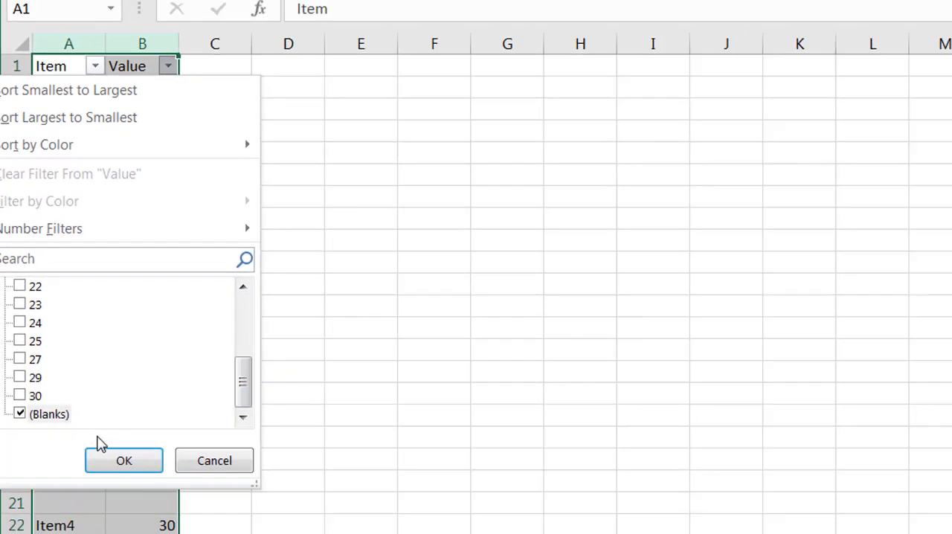
{"action": "left_click", "coordinate": [123, 461]}
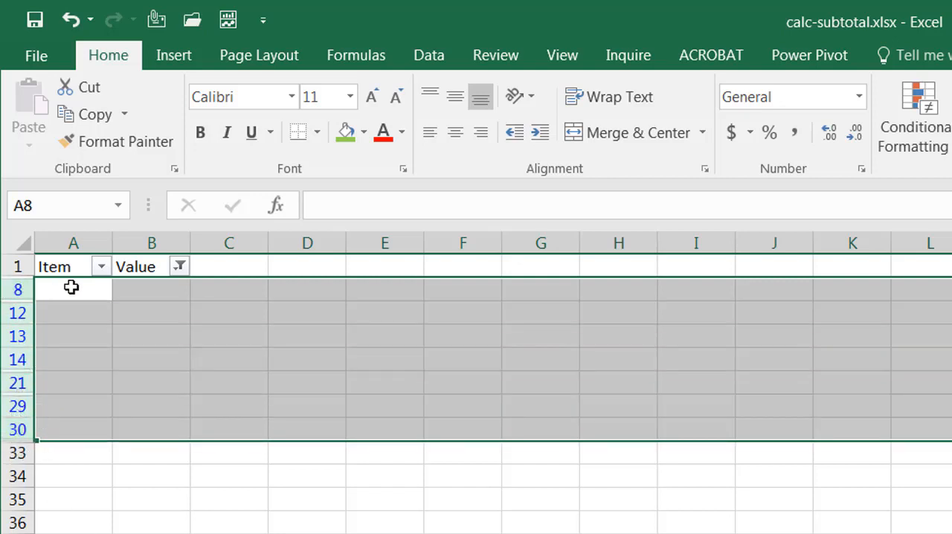
Delete the filtered blank rows so the Item/Value list runs without gaps
{"action": "right_click", "coordinate": [71, 289]}
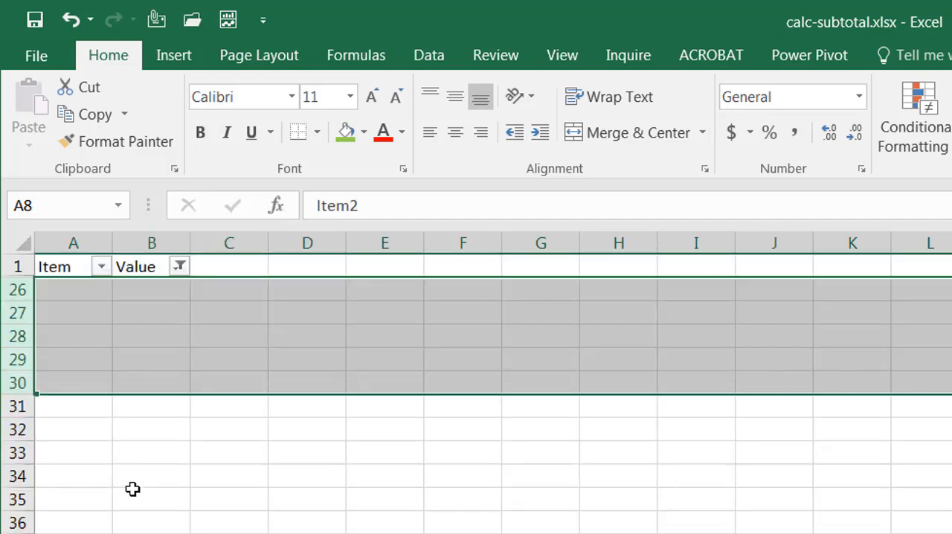
{"action": "left_click", "coordinate": [178, 265]}
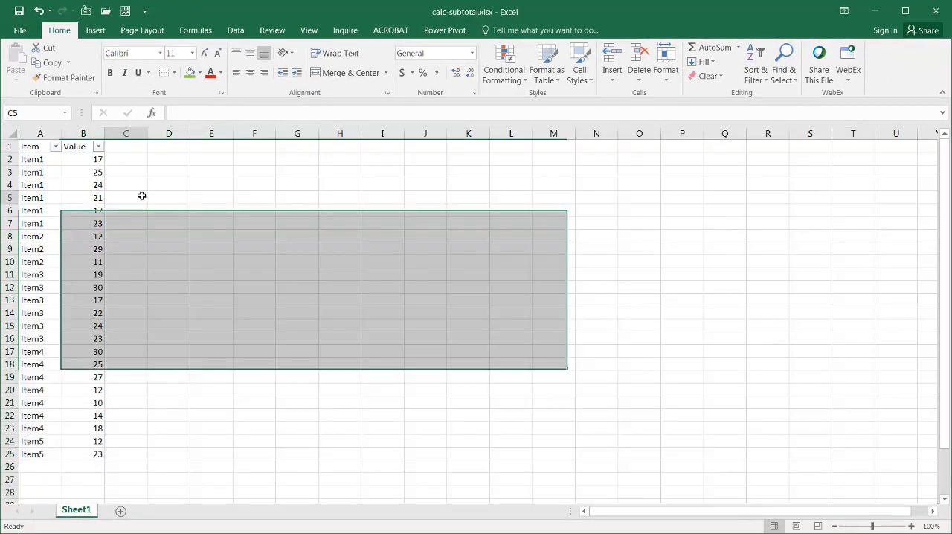
{"action": "left_click", "coordinate": [125, 197]}
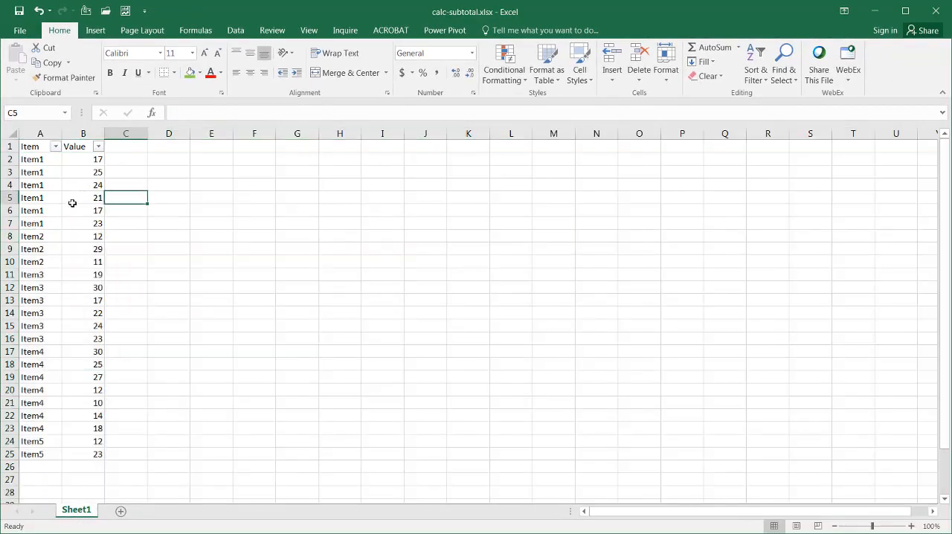
{"action": "left_click", "coordinate": [84, 198]}
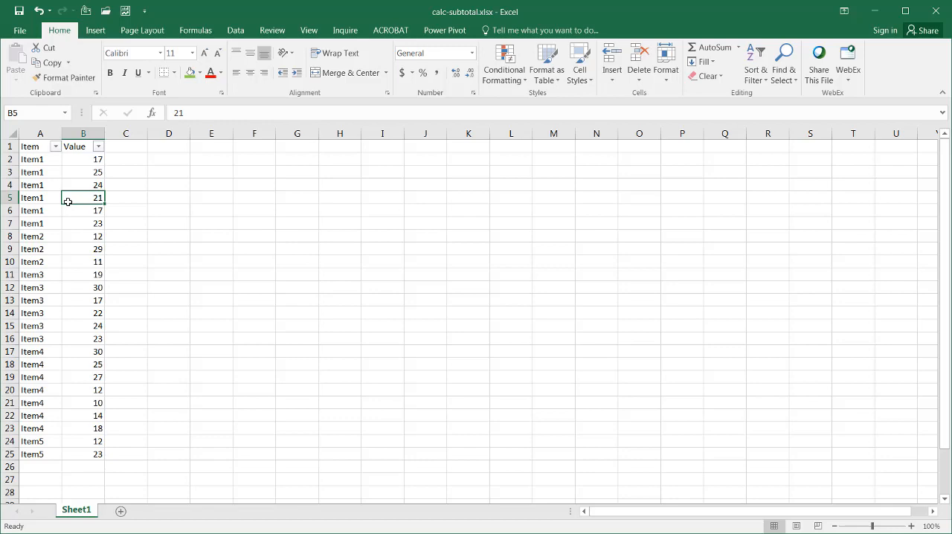
{"action": "mouse_move", "coordinate": [95, 30]}
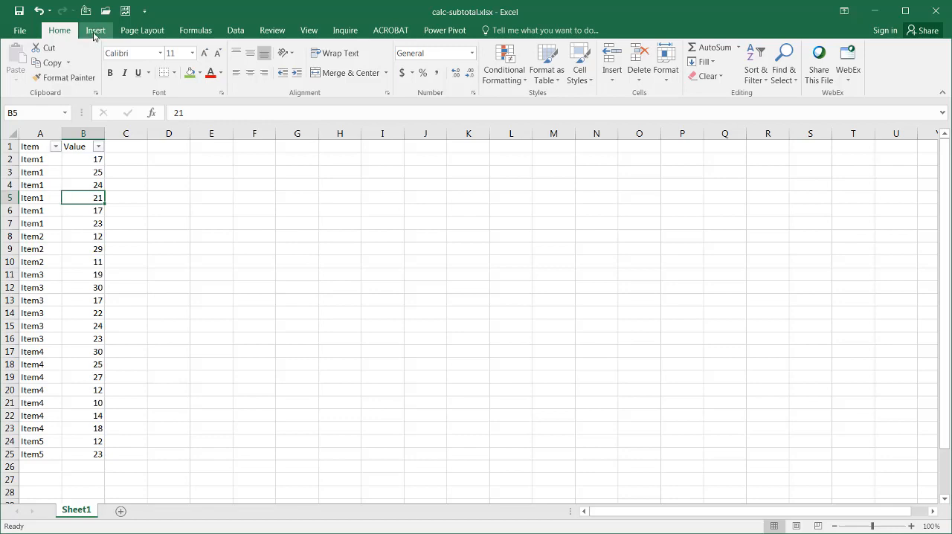
Insert a PivotTable from the list onto the existing worksheet at cell F5
{"action": "left_click", "coordinate": [20, 63]}
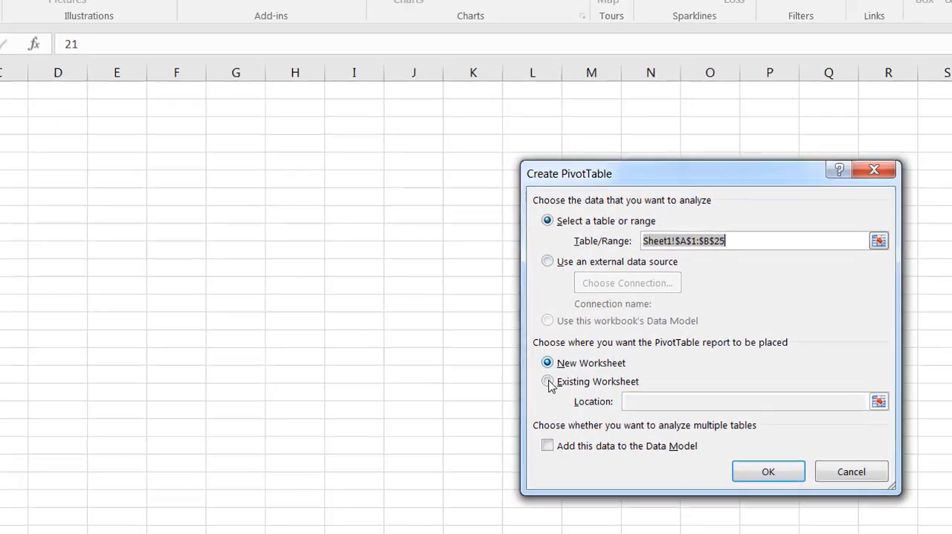
{"action": "left_click", "coordinate": [548, 381]}
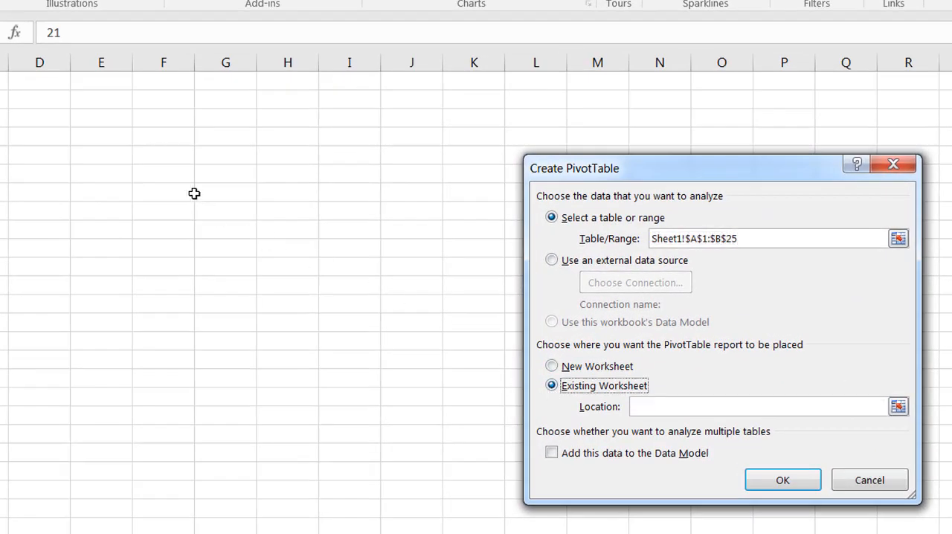
{"action": "left_click", "coordinate": [163, 155]}
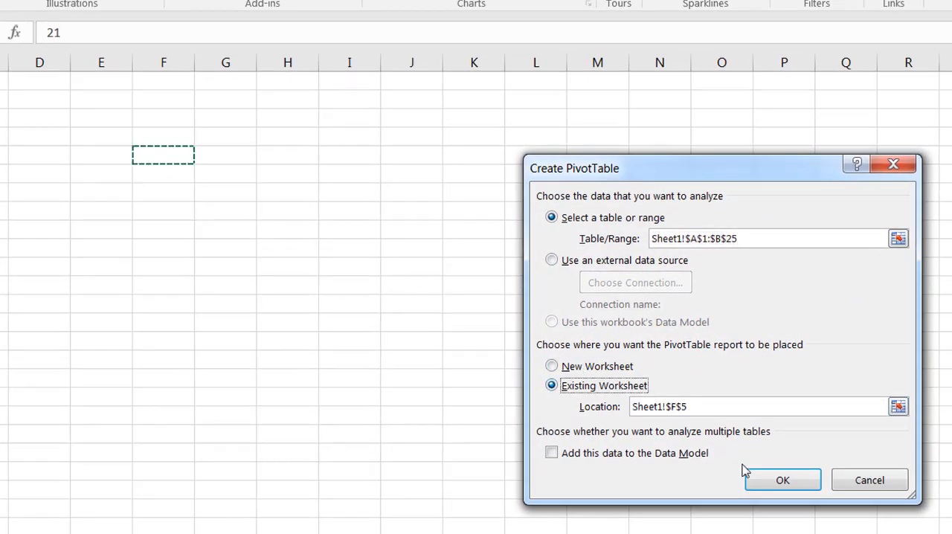
{"action": "left_click", "coordinate": [782, 479]}
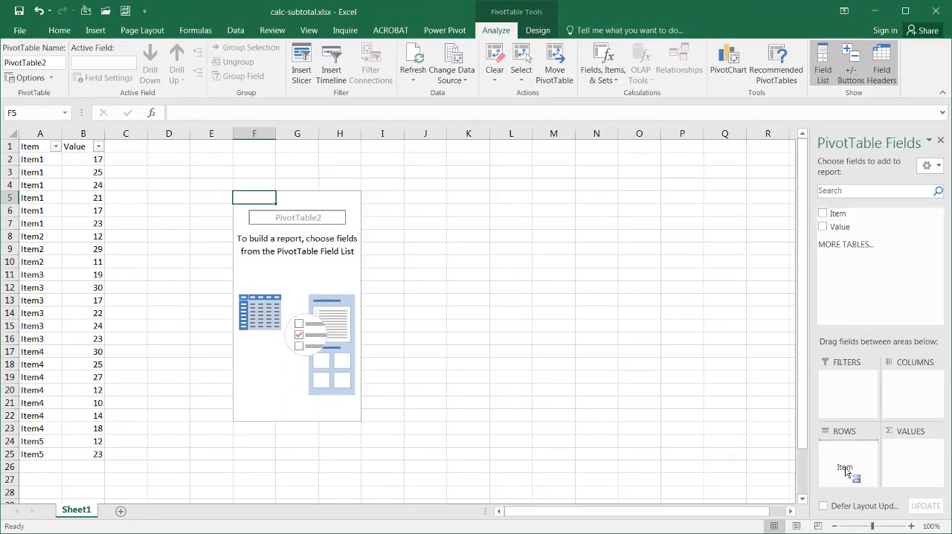
Add Item and Value fields, giving totals 127 for Item1, 52 for Item2 and a 485 Grand Total
{"action": "left_click", "coordinate": [822, 214]}
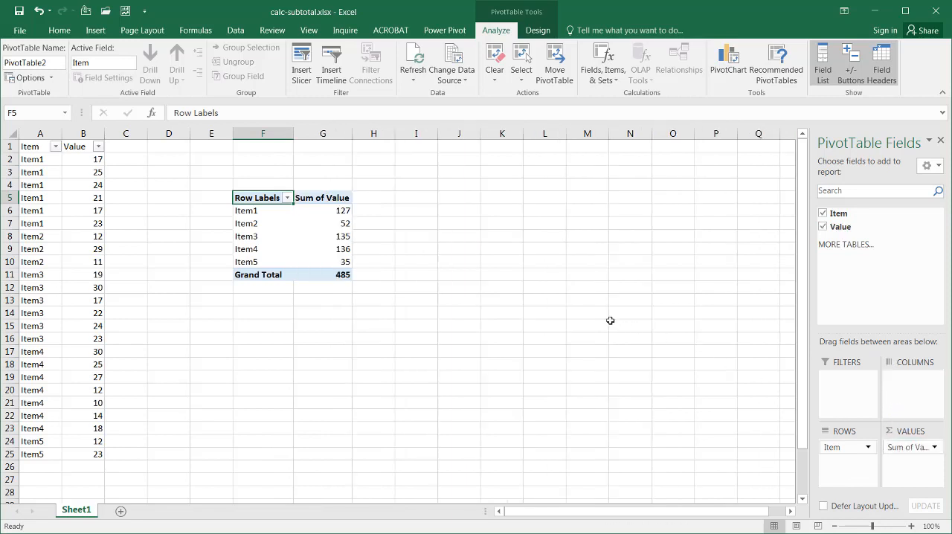
{"action": "mouse_move", "coordinate": [334, 223]}
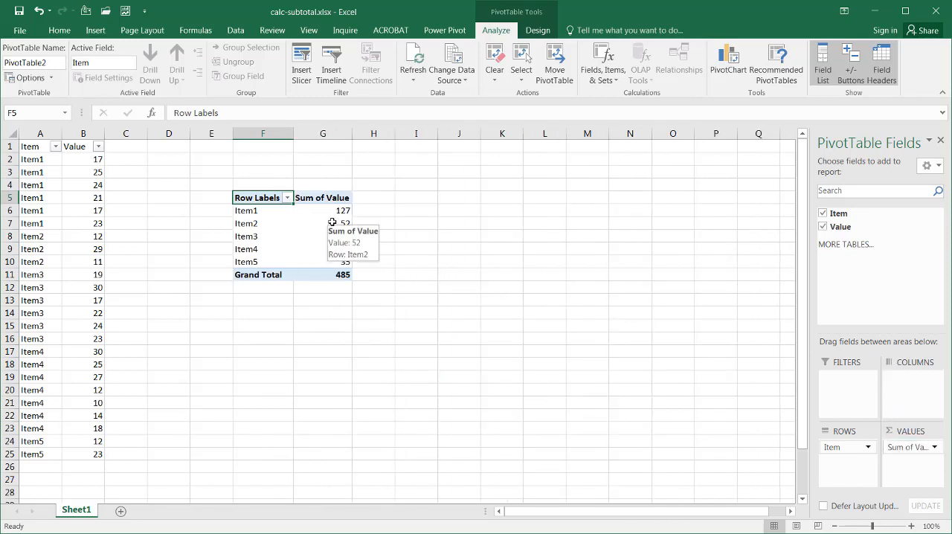
{"action": "left_click", "coordinate": [322, 210]}
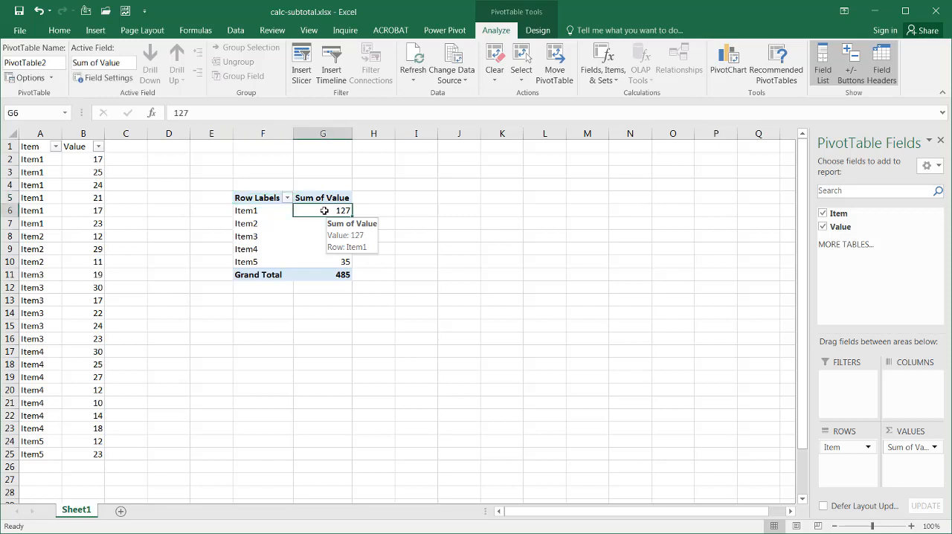
{"action": "left_click", "coordinate": [322, 224]}
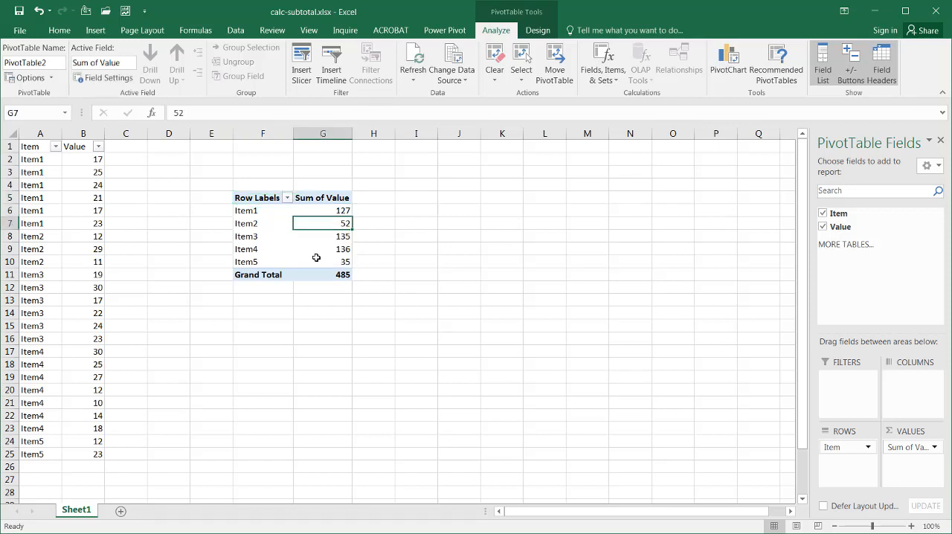
{"action": "left_click", "coordinate": [321, 274]}
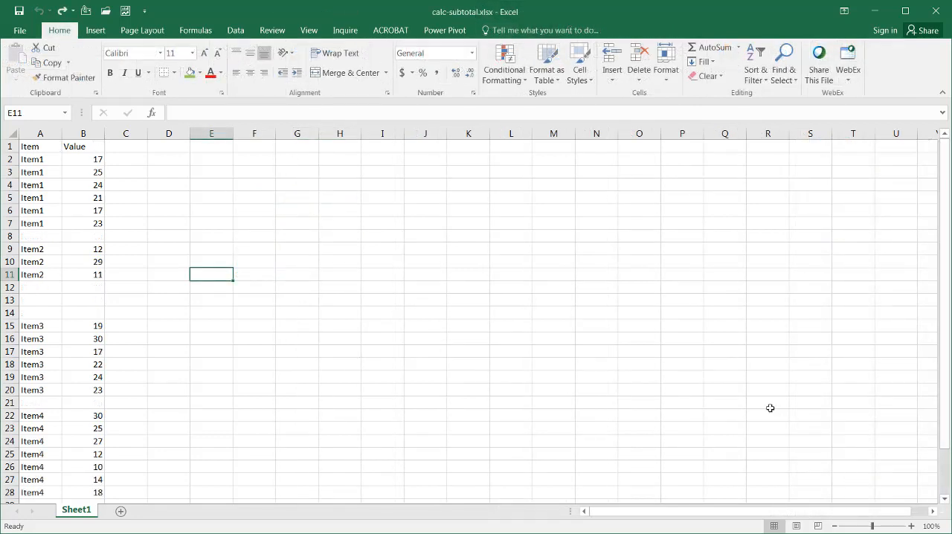
{"action": "mouse_move", "coordinate": [116, 178]}
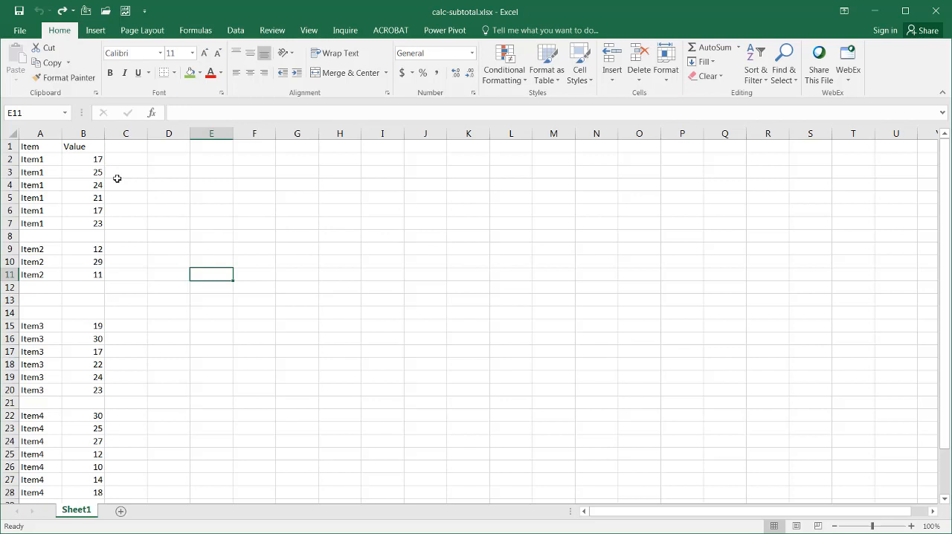
{"action": "mouse_move", "coordinate": [65, 187]}
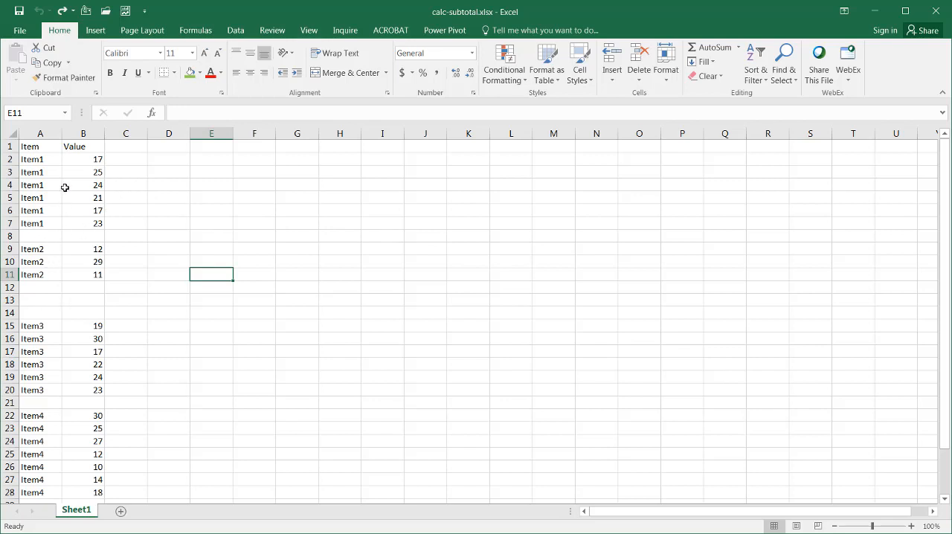
Use Go To Special > Constants on column B to select only the filled Value cells
{"action": "left_click", "coordinate": [84, 134]}
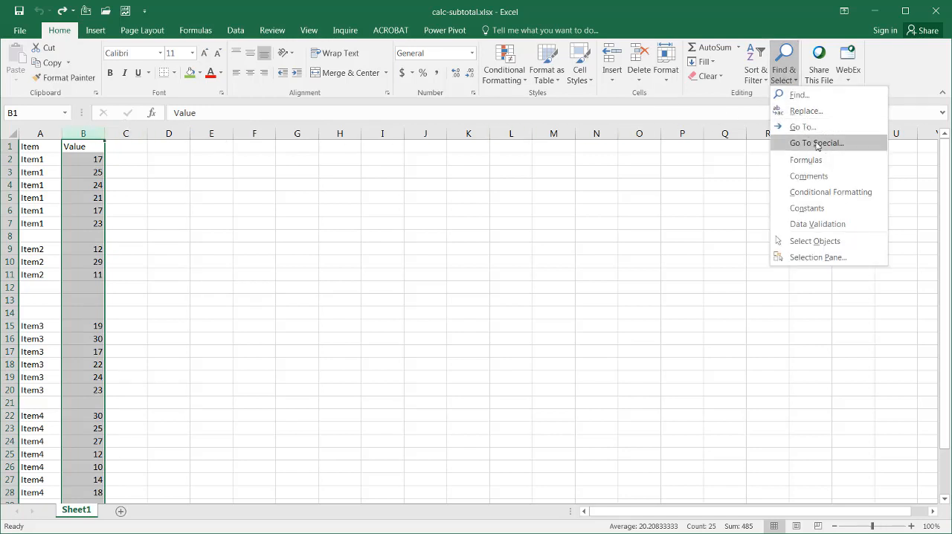
{"action": "left_click", "coordinate": [815, 142]}
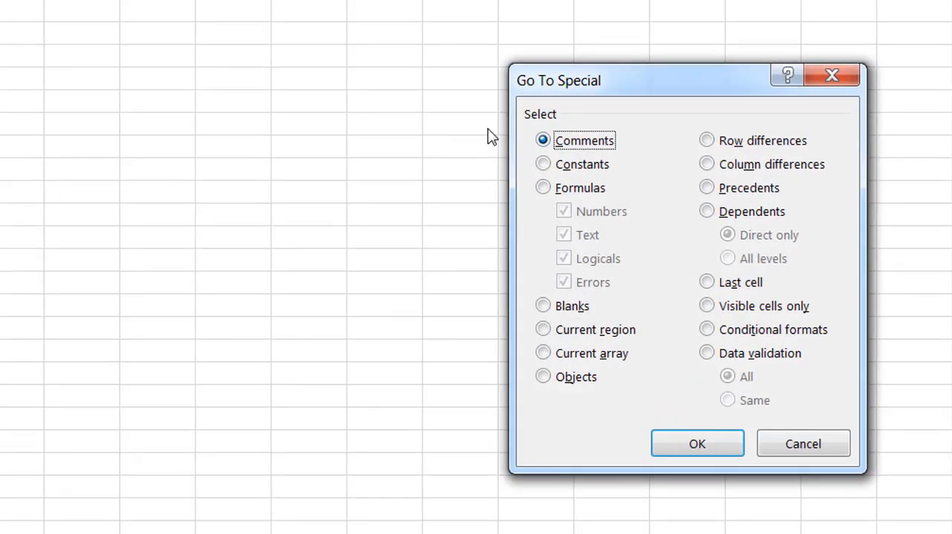
{"action": "left_click", "coordinate": [543, 164]}
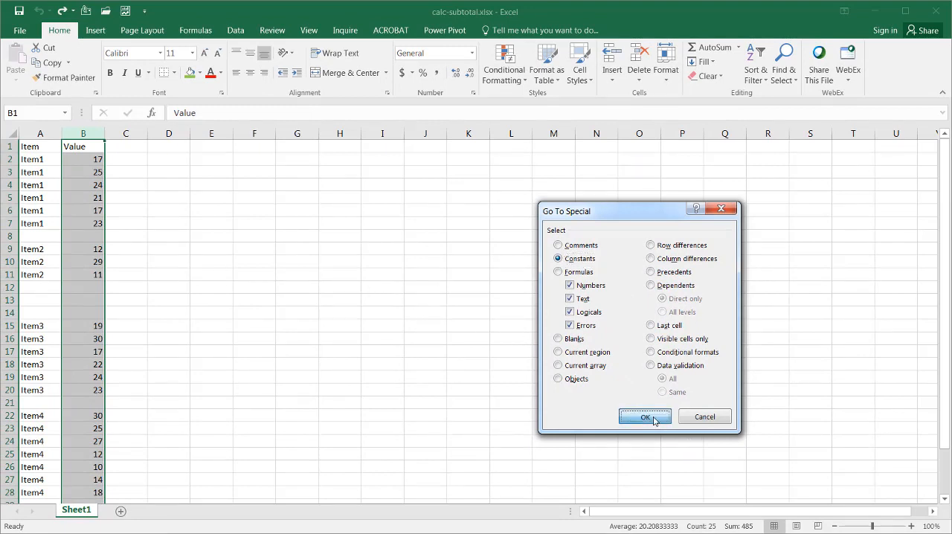
{"action": "left_click", "coordinate": [646, 417]}
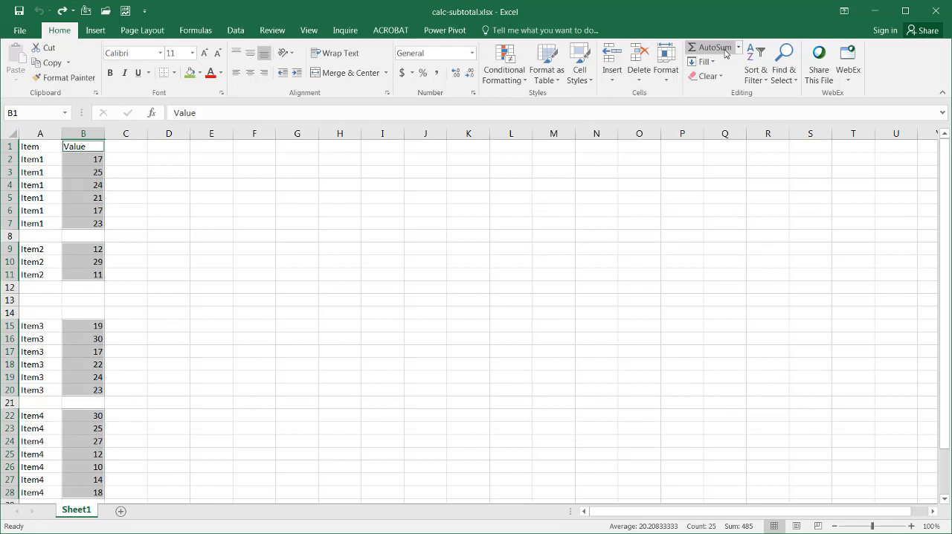
AutoSum the selection to place subtotals 127, 52, 135, 136 in the blank rows and check one formula
{"action": "left_click", "coordinate": [738, 46]}
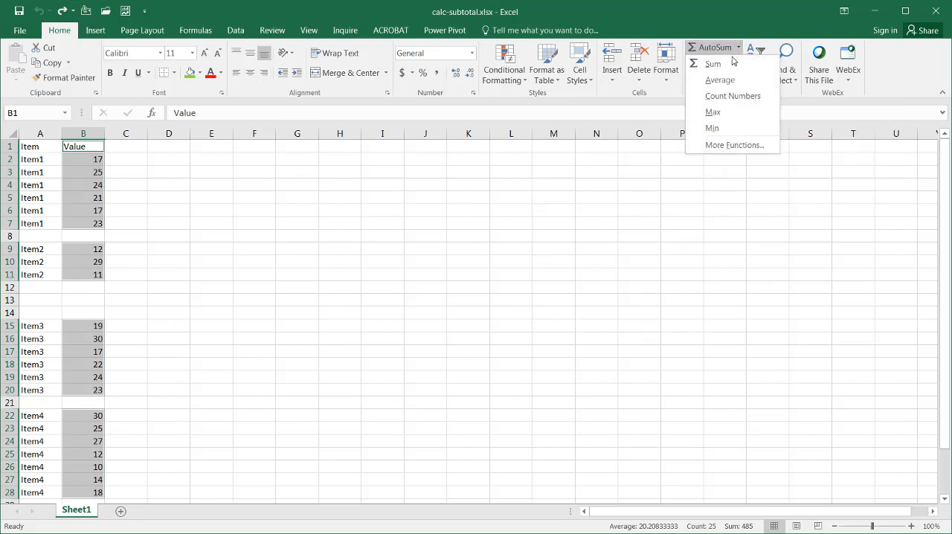
{"action": "mouse_move", "coordinate": [712, 64]}
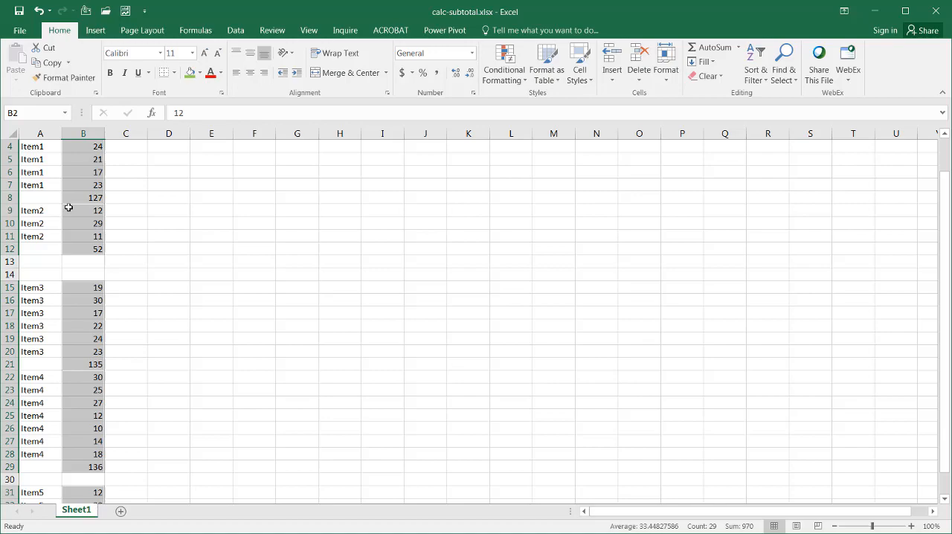
{"action": "left_click", "coordinate": [83, 196]}
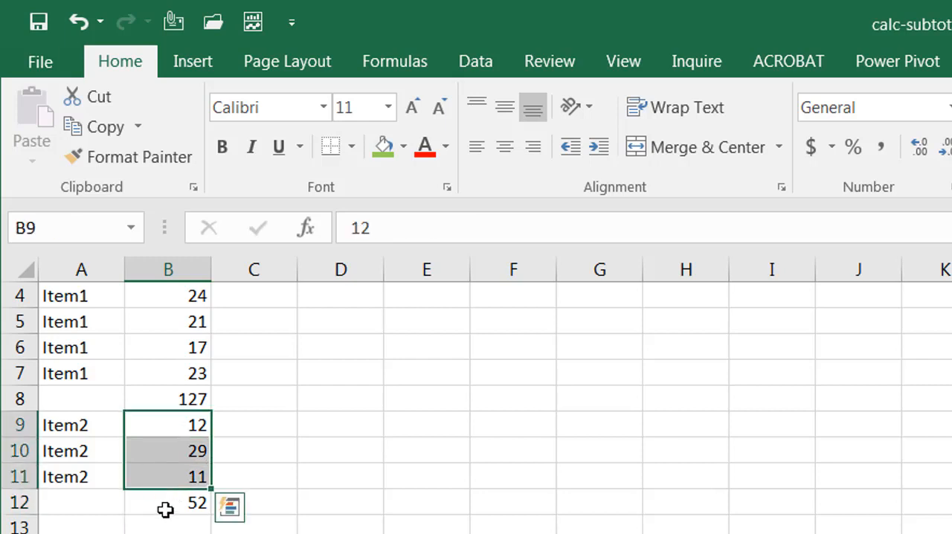
{"action": "mouse_move", "coordinate": [170, 470]}
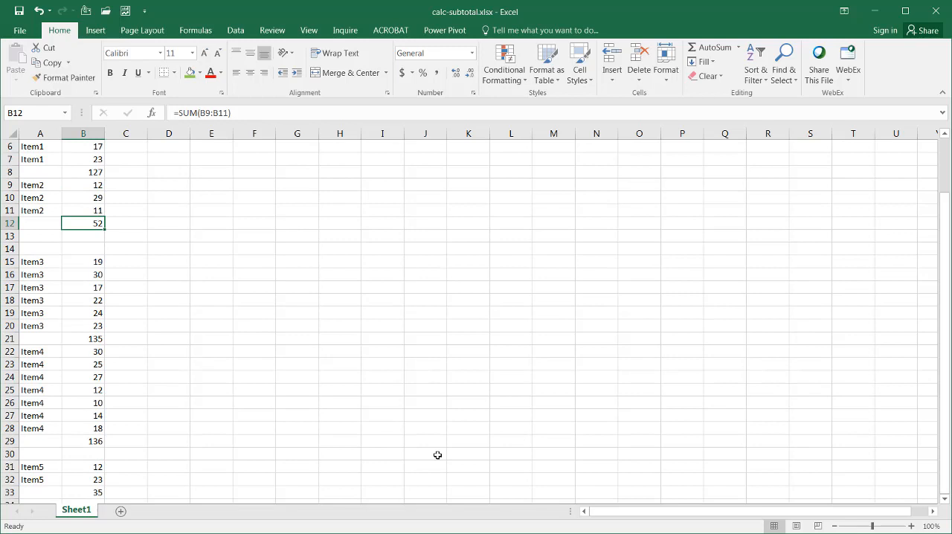
{"action": "mouse_move", "coordinate": [916, 352]}
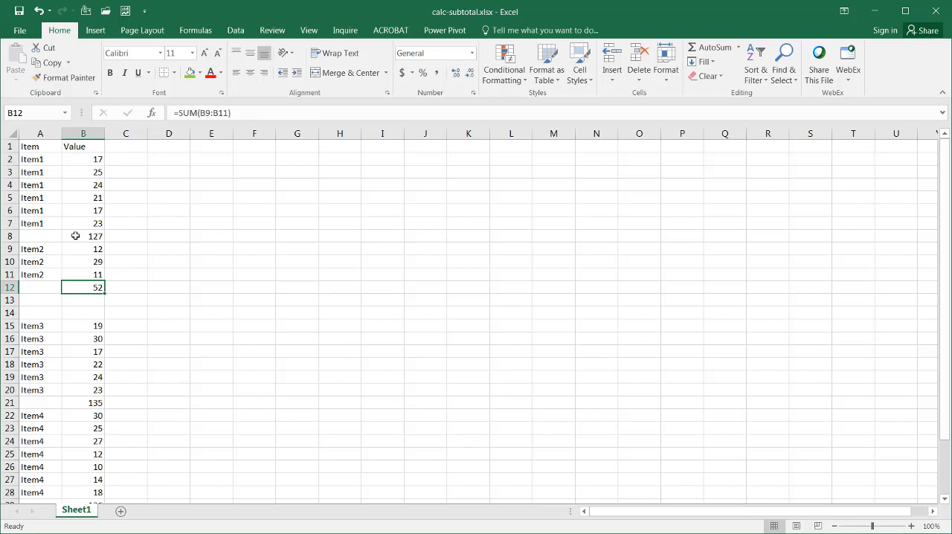
{"action": "left_click", "coordinate": [83, 134]}
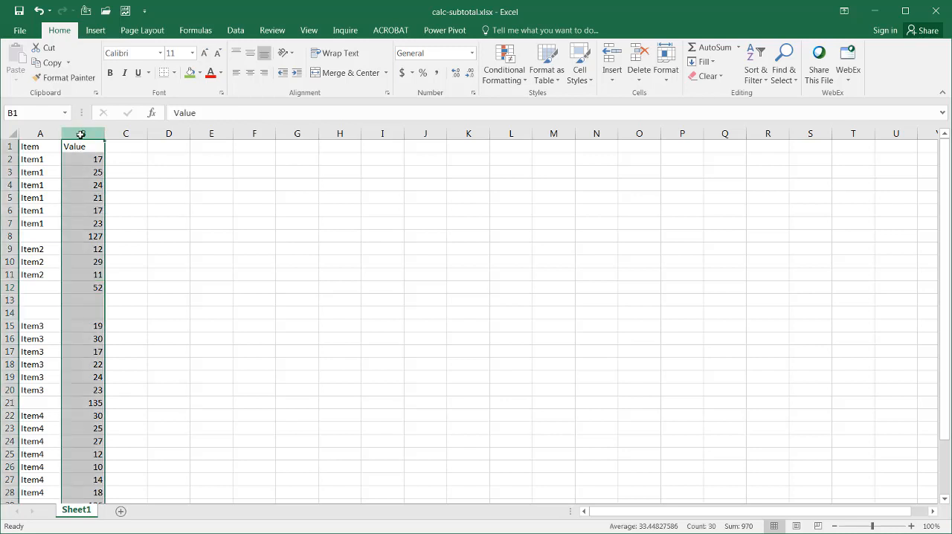
Use Go To Special > Formulas on column B to select only the subtotal cells
{"action": "left_click", "coordinate": [783, 63]}
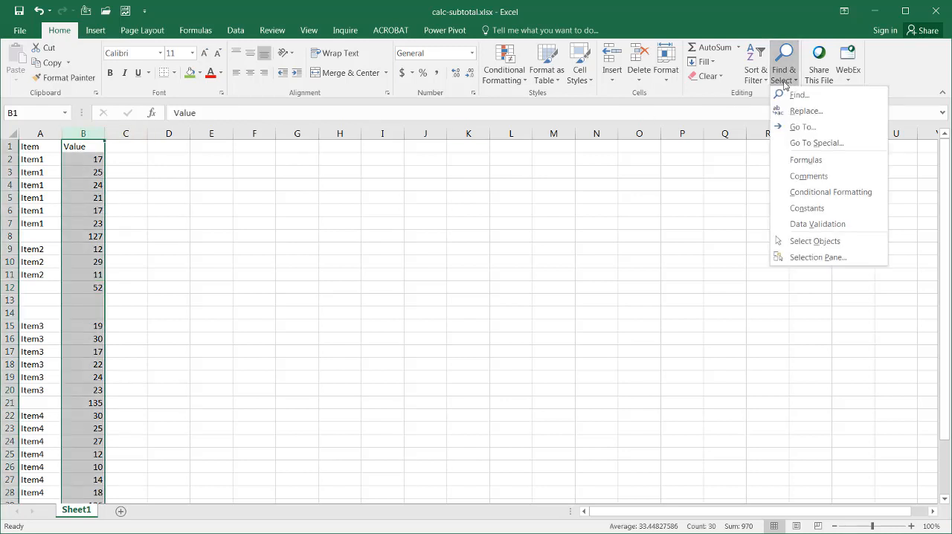
{"action": "left_click", "coordinate": [815, 143]}
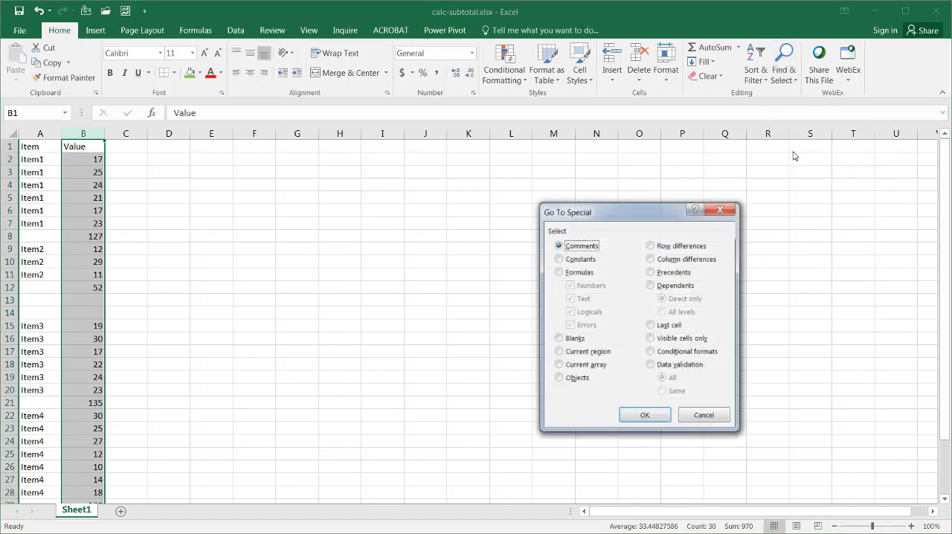
{"action": "left_click", "coordinate": [560, 273]}
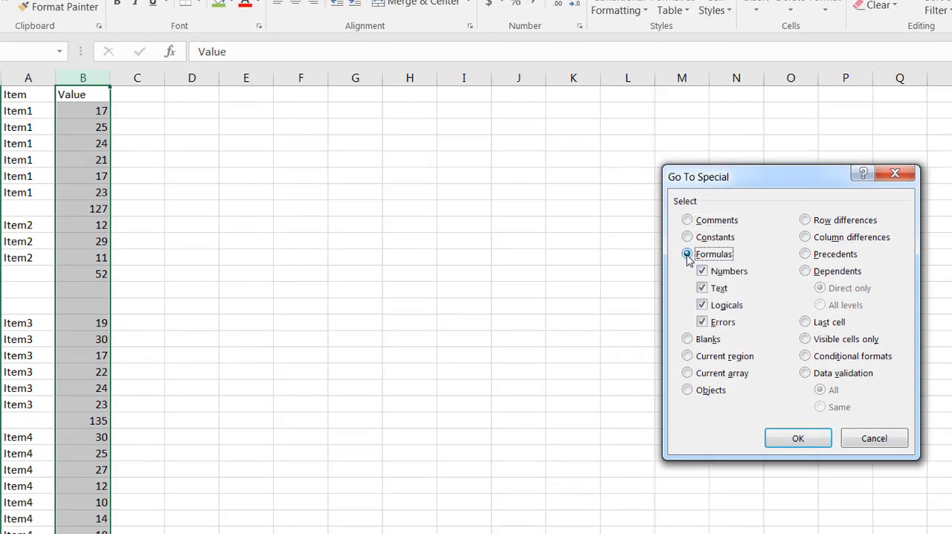
{"action": "left_click", "coordinate": [687, 253]}
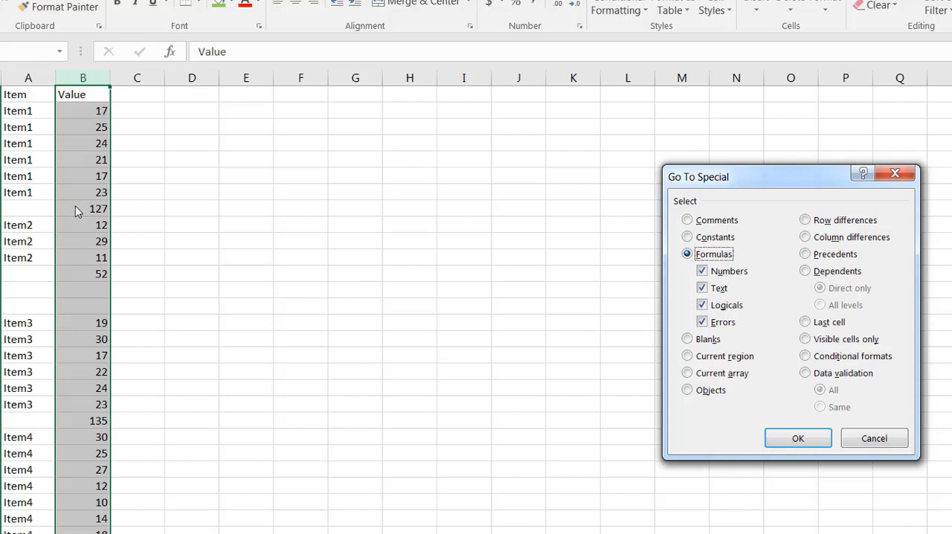
{"action": "mouse_move", "coordinate": [80, 211]}
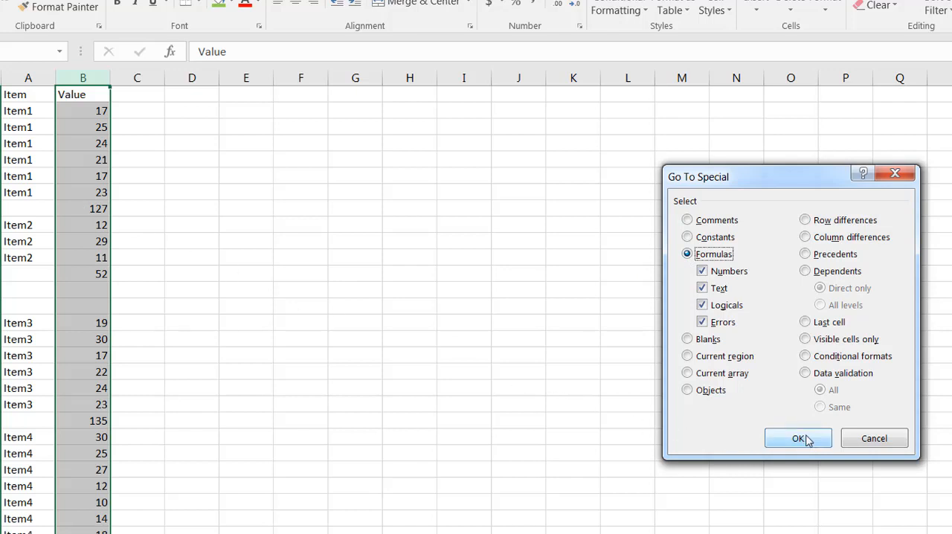
{"action": "left_click", "coordinate": [798, 438]}
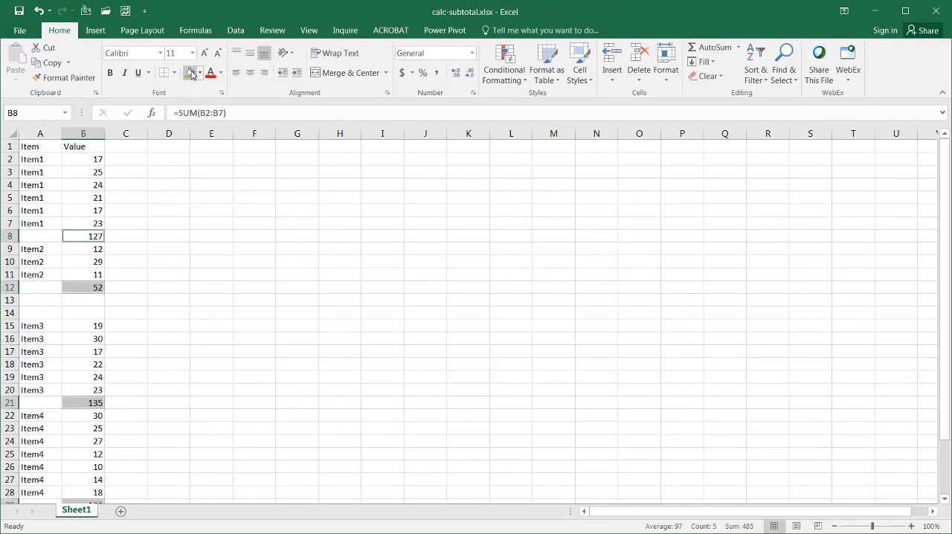
{"action": "mouse_move", "coordinate": [191, 72]}
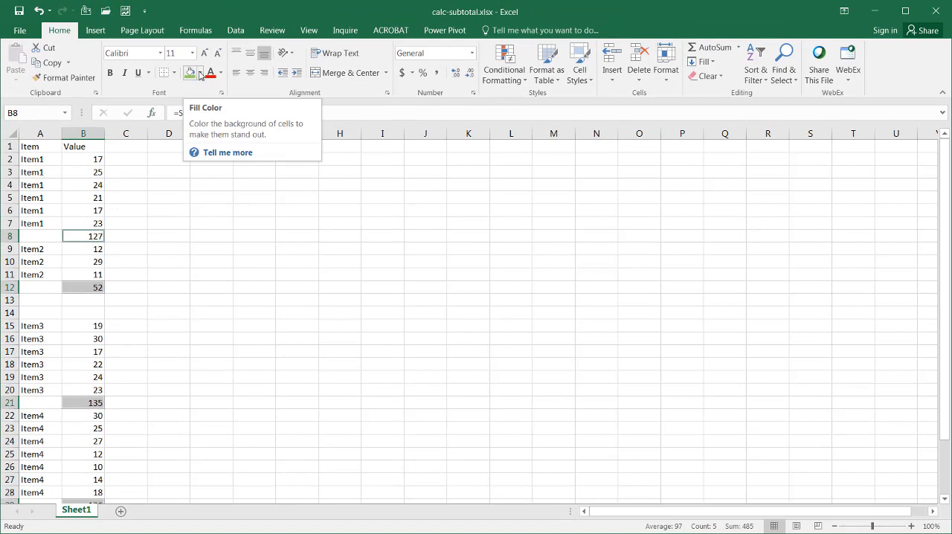
Fill the subtotal cells 127, 52 and 135 green, then select columns A and B
{"action": "left_click", "coordinate": [220, 73]}
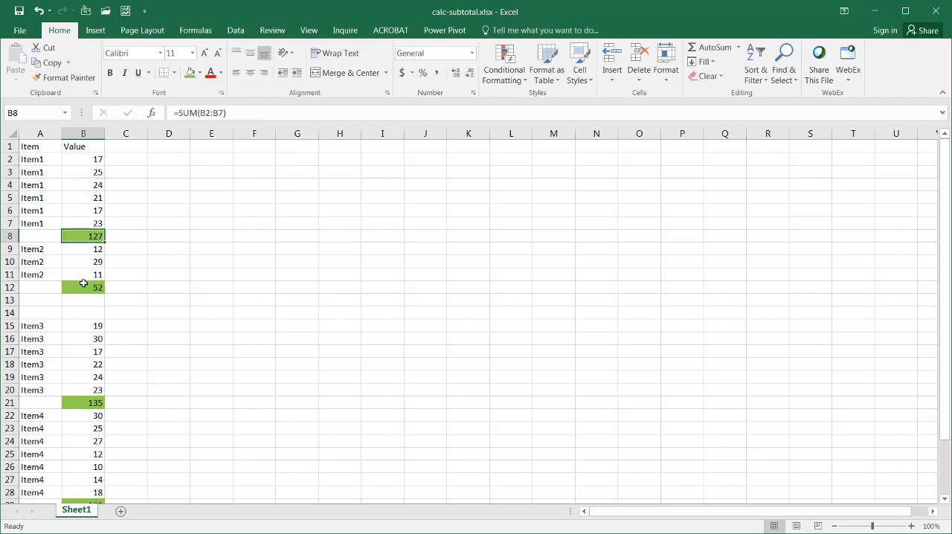
{"action": "left_click", "coordinate": [83, 287]}
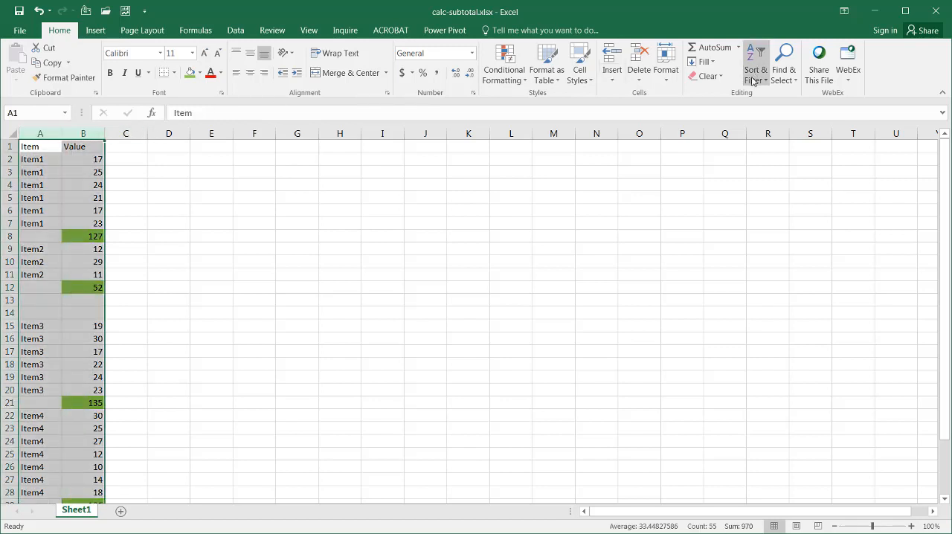
Filter Value by green fill to show subtotal rows 127, 52, 135, 136, 35 and select their Item cells
{"action": "left_click", "coordinate": [756, 62]}
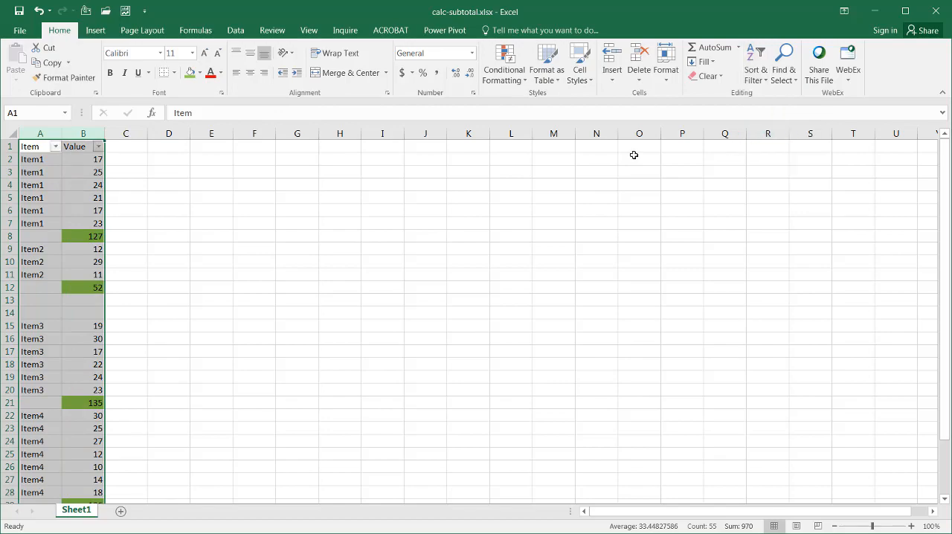
{"action": "left_click", "coordinate": [98, 146]}
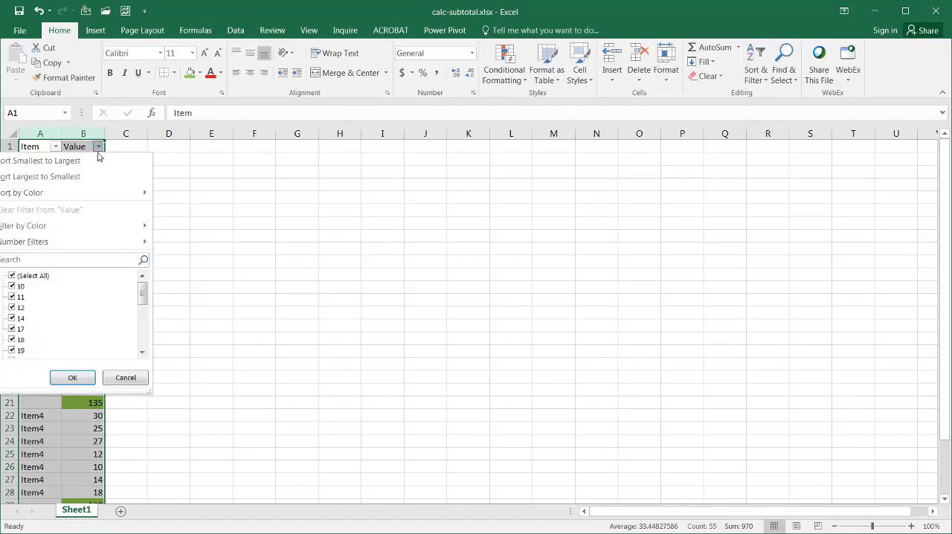
{"action": "left_click", "coordinate": [72, 377]}
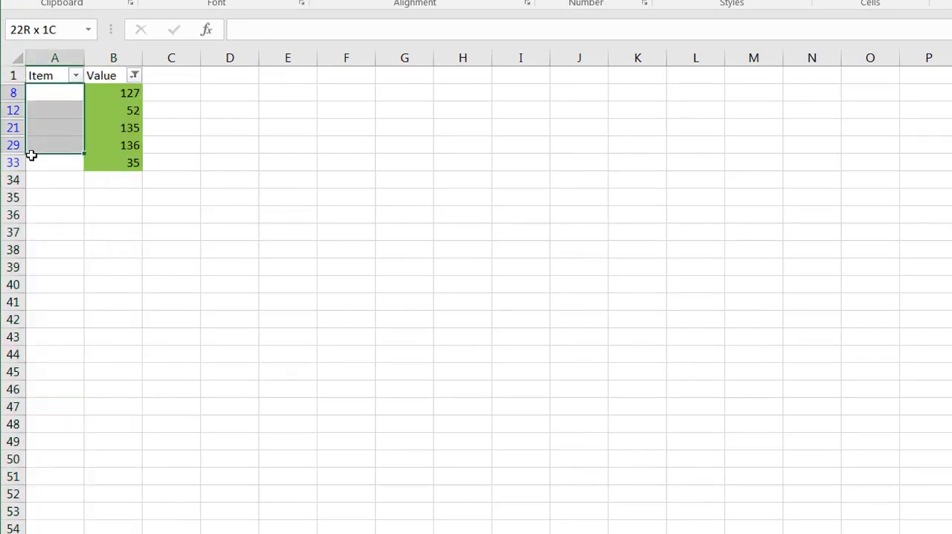
{"action": "left_click", "coordinate": [53, 162]}
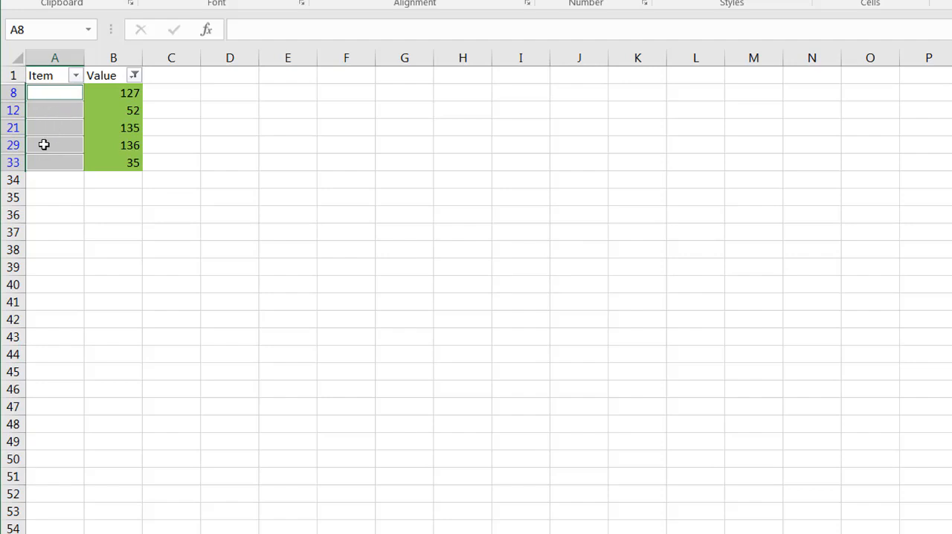
{"action": "double_click", "coordinate": [54, 92]}
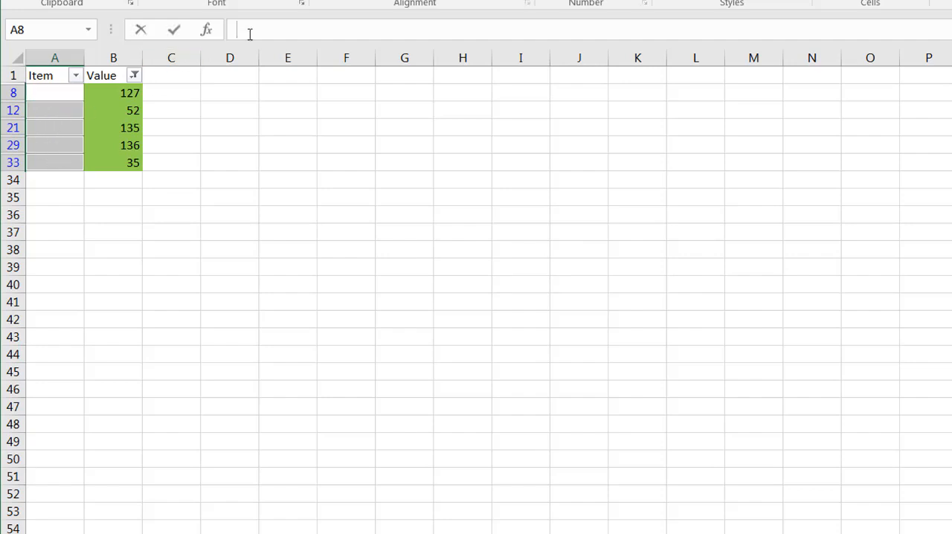
Enter 'Sub Total' into all five Item cells at once with Ctrl+Enter and select those rows
{"action": "type", "text": "Sub T"}
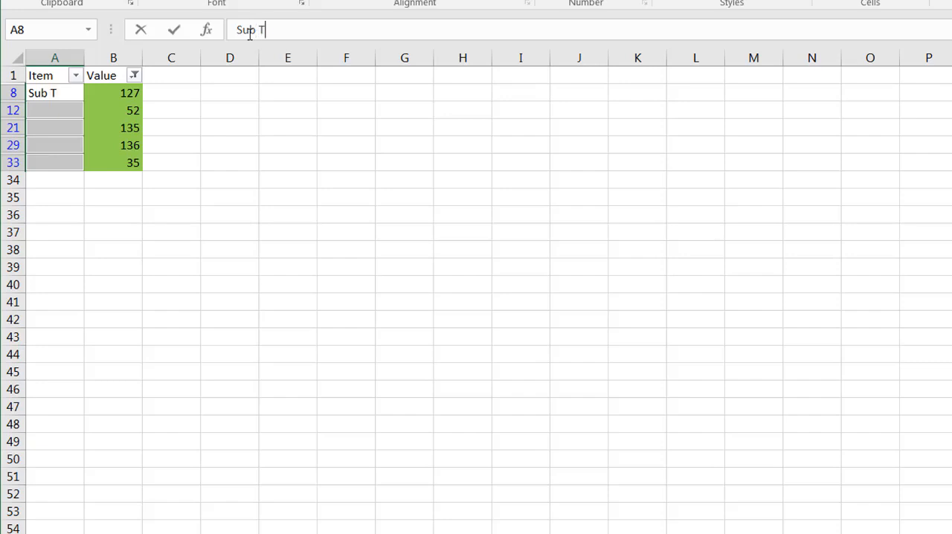
{"action": "type", "text": "otal"}
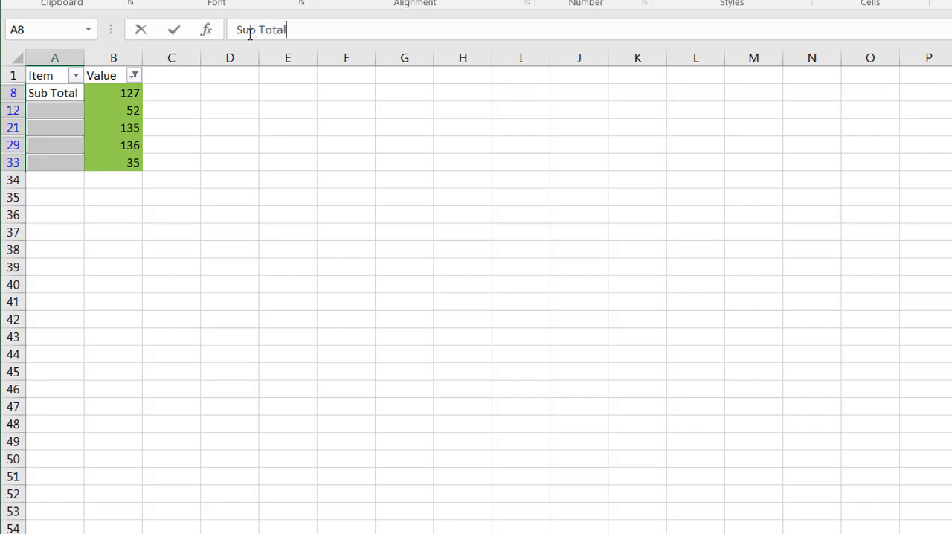
{"action": "key", "text": "ctrl+Return"}
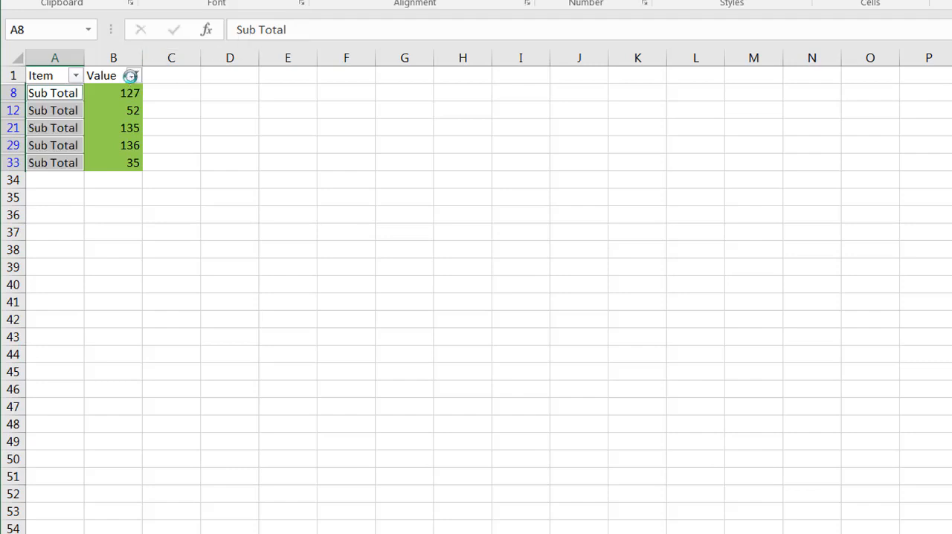
{"action": "left_click", "coordinate": [131, 76]}
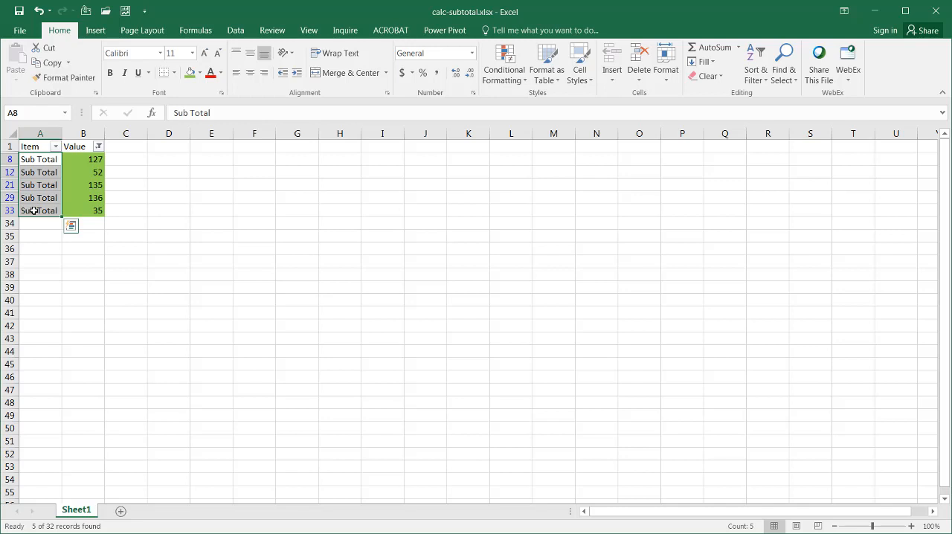
{"action": "mouse_move", "coordinate": [173, 101]}
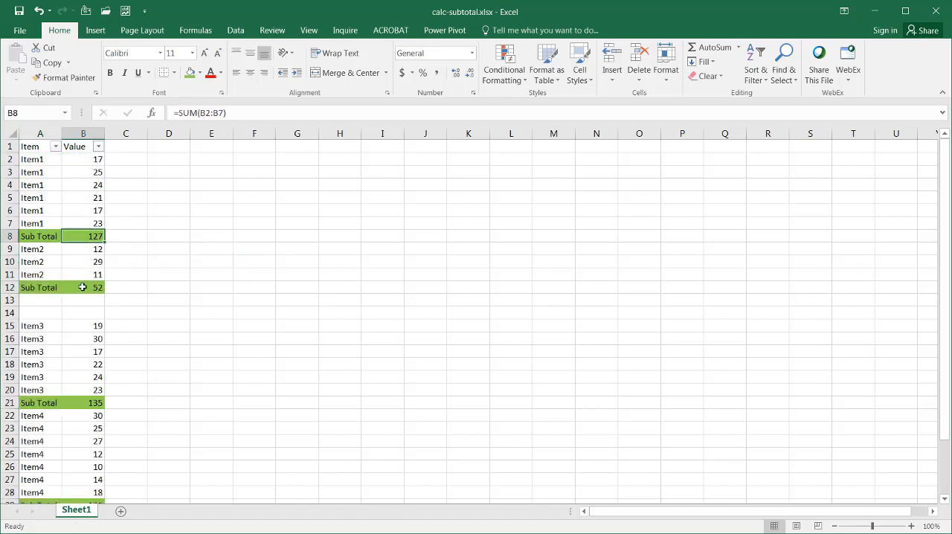
Select a value cell in the Item3 group now that all rows show again
{"action": "left_click", "coordinate": [84, 351]}
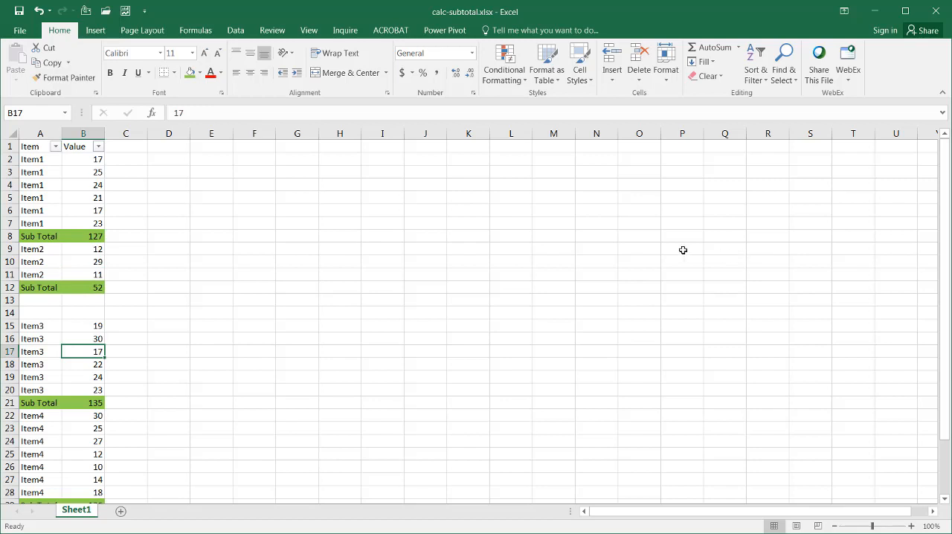
{"action": "mouse_move", "coordinate": [81, 179]}
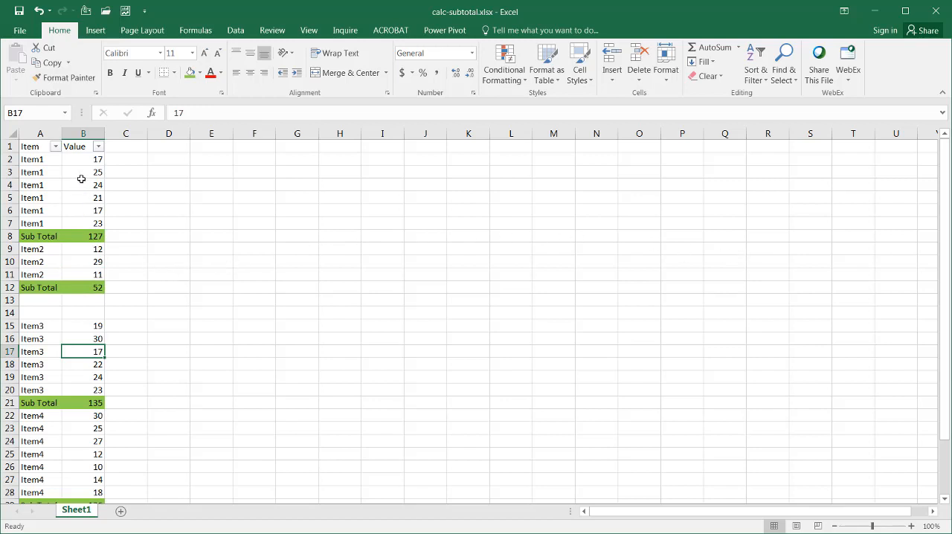
{"action": "mouse_move", "coordinate": [86, 232]}
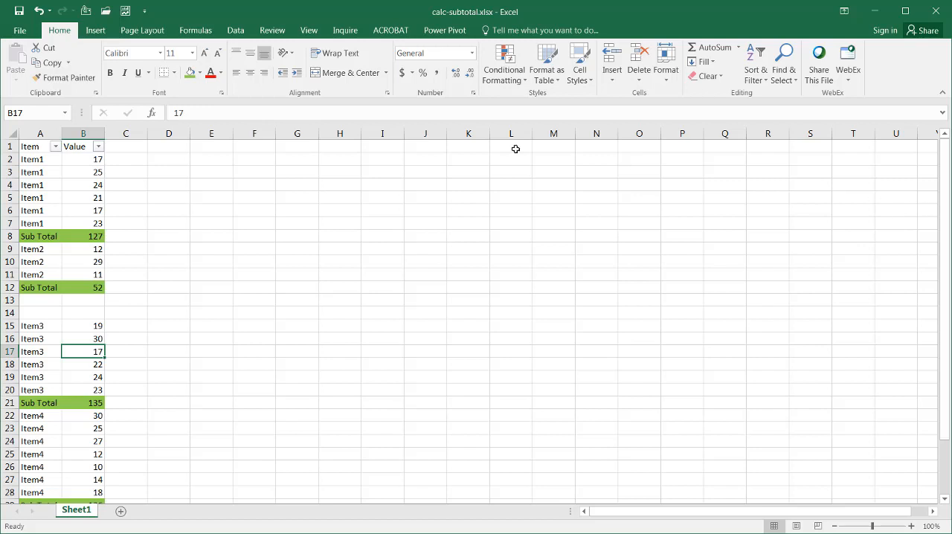
Label D3 'Grand Total'
{"action": "left_click", "coordinate": [168, 172]}
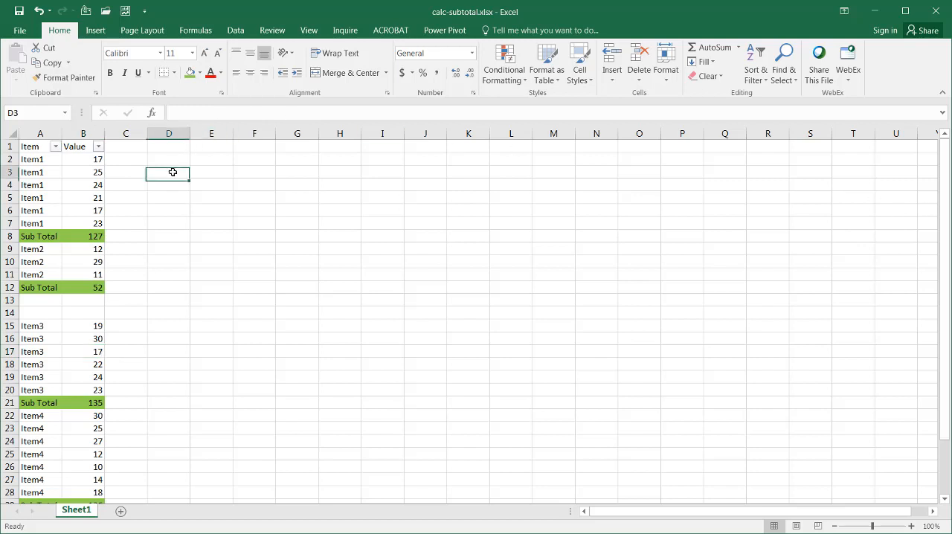
{"action": "type", "text": "Grand"}
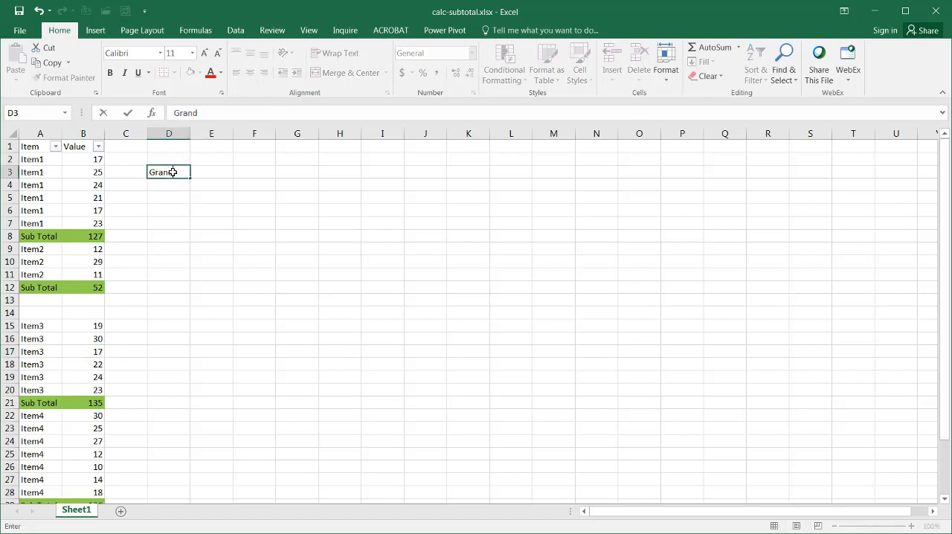
{"action": "type", "text": "Total"}
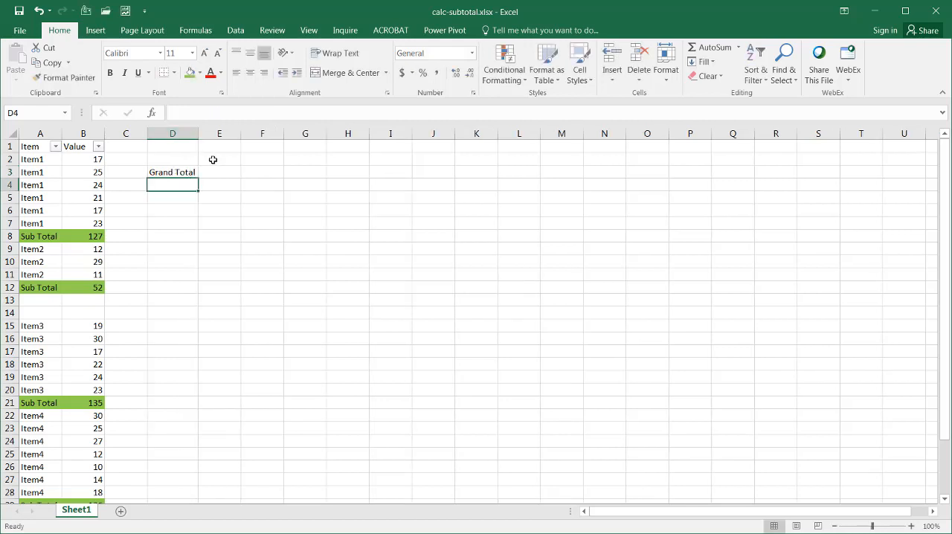
In E3 build =SUM of the Sub Total cells (127, 52, 135, ...) giving 485
{"action": "left_click", "coordinate": [219, 172]}
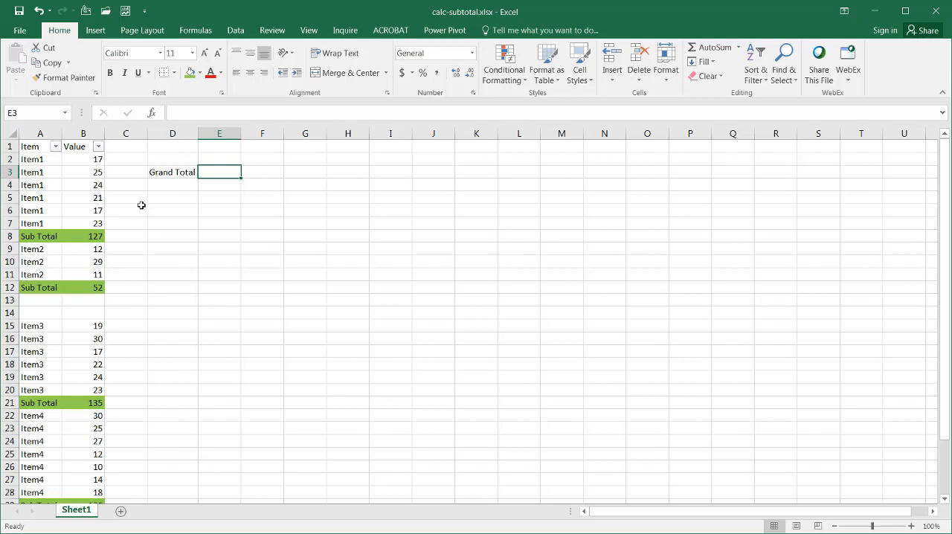
{"action": "type", "text": "=SUM("}
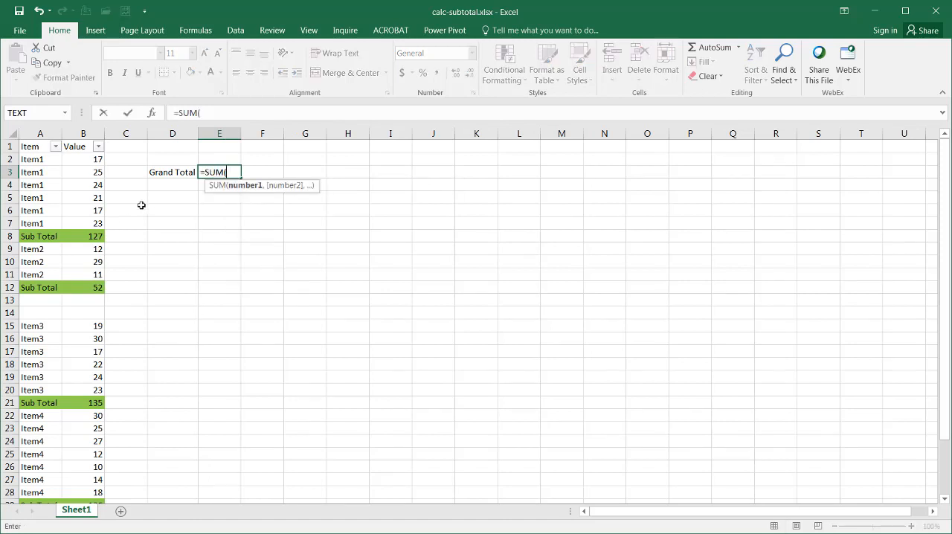
{"action": "left_click", "coordinate": [83, 236]}
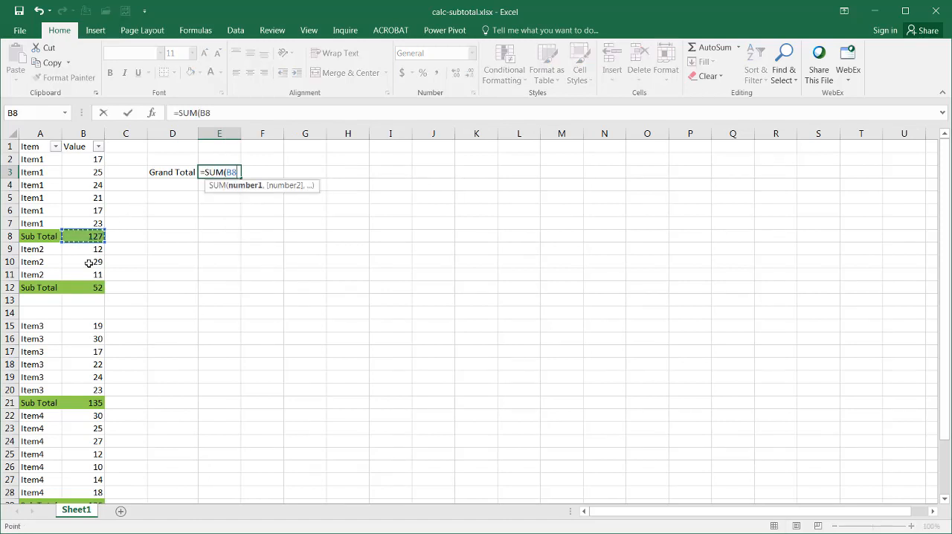
{"action": "left_click", "coordinate": [83, 287]}
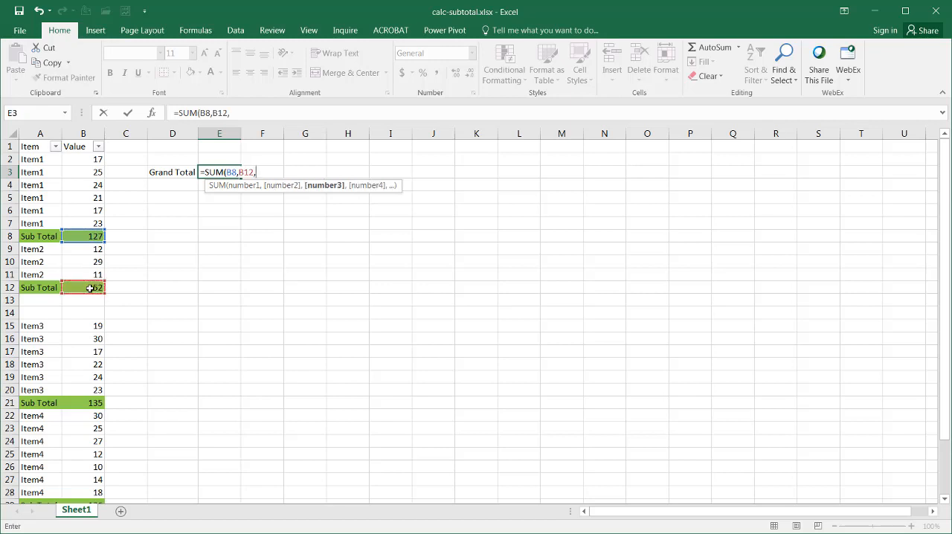
{"action": "left_click", "coordinate": [83, 402]}
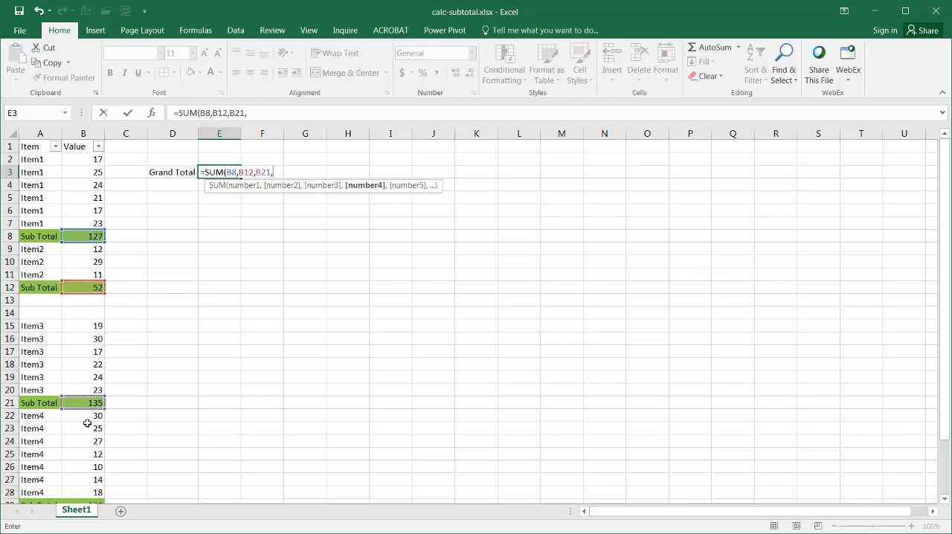
{"action": "scroll", "scroll_direction": "down", "scroll_amount": 3}
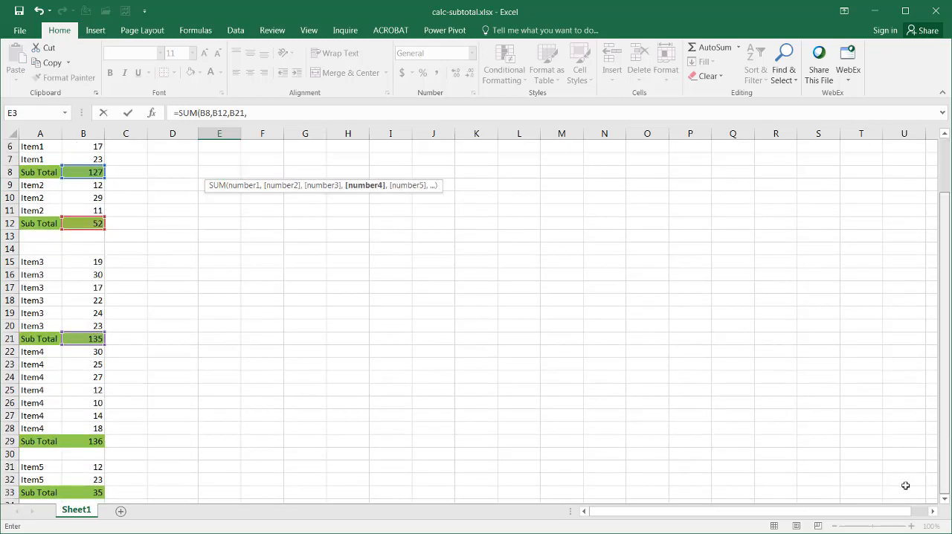
{"action": "left_click", "coordinate": [83, 440]}
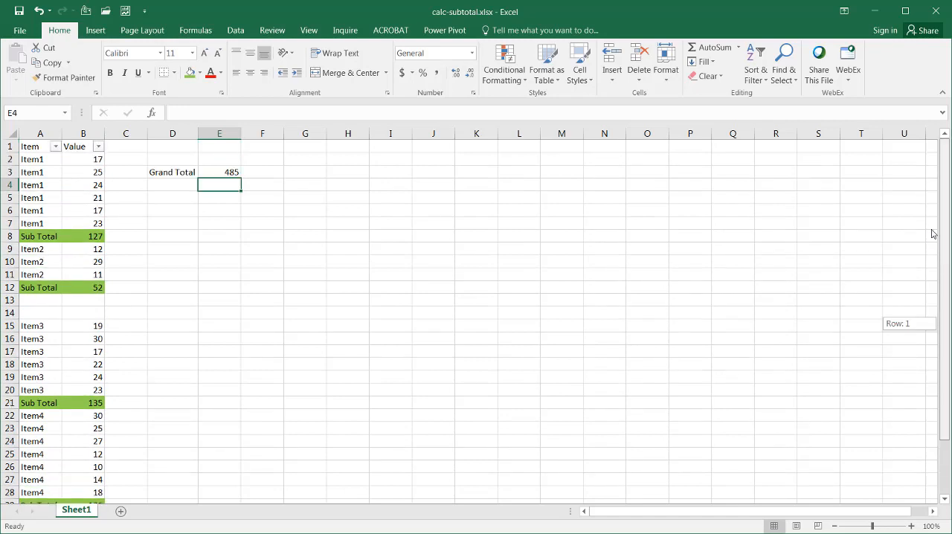
{"action": "mouse_move", "coordinate": [170, 187]}
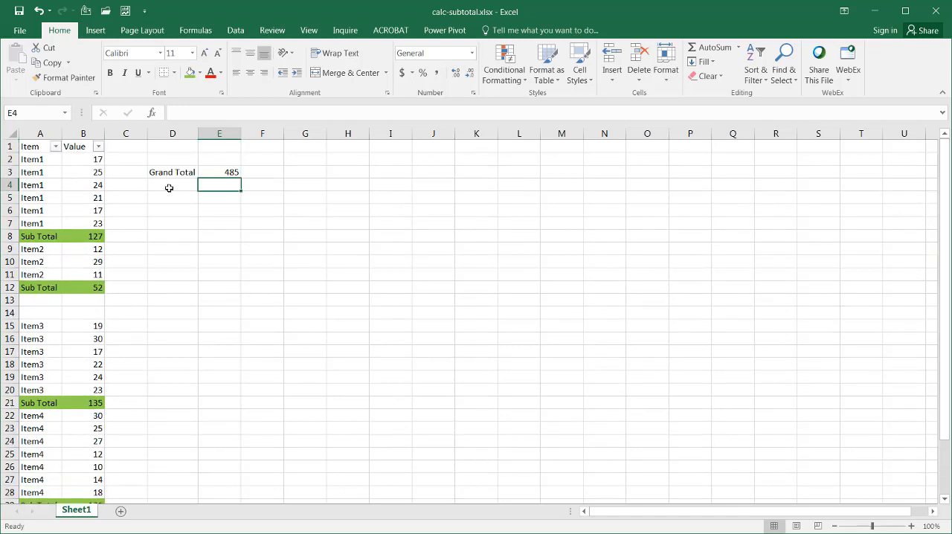
Add a second 'Grand Total' in row 4 with =SUM(B2:B33)/2, also 485
{"action": "type", "text": "Grand Total"}
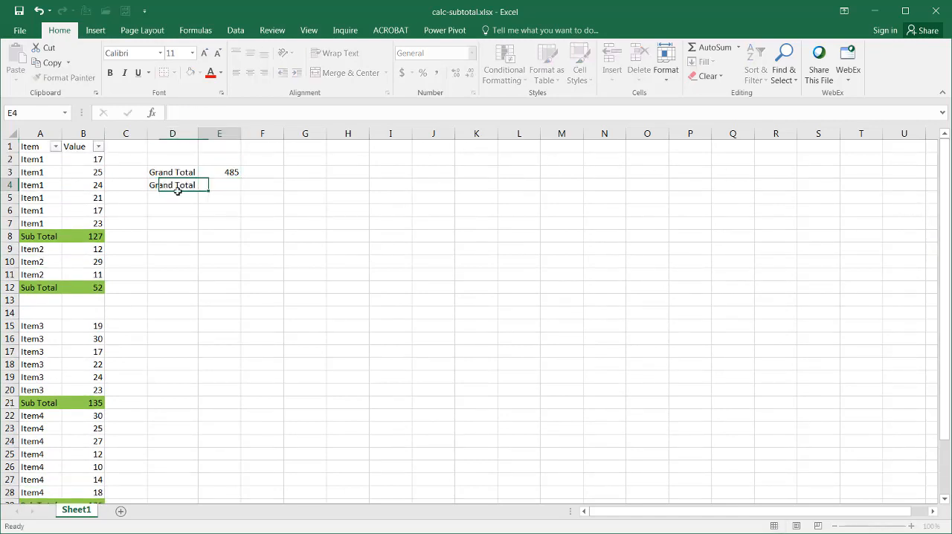
{"action": "type", "text": "="}
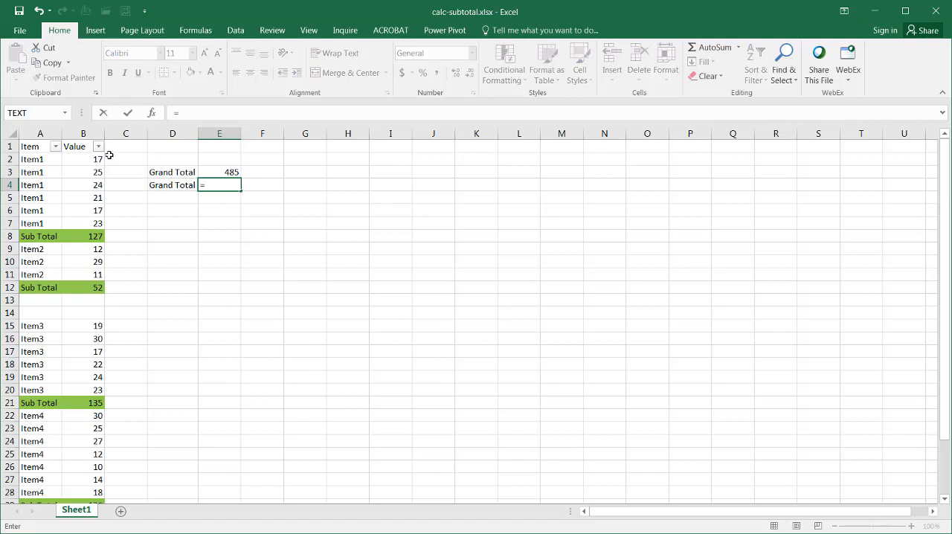
{"action": "mouse_move", "coordinate": [90, 176]}
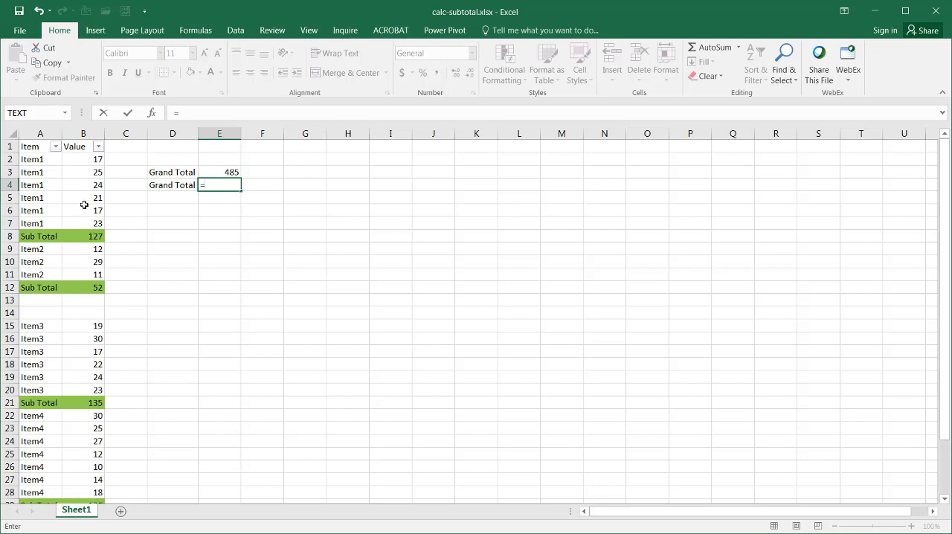
{"action": "type", "text": "su"}
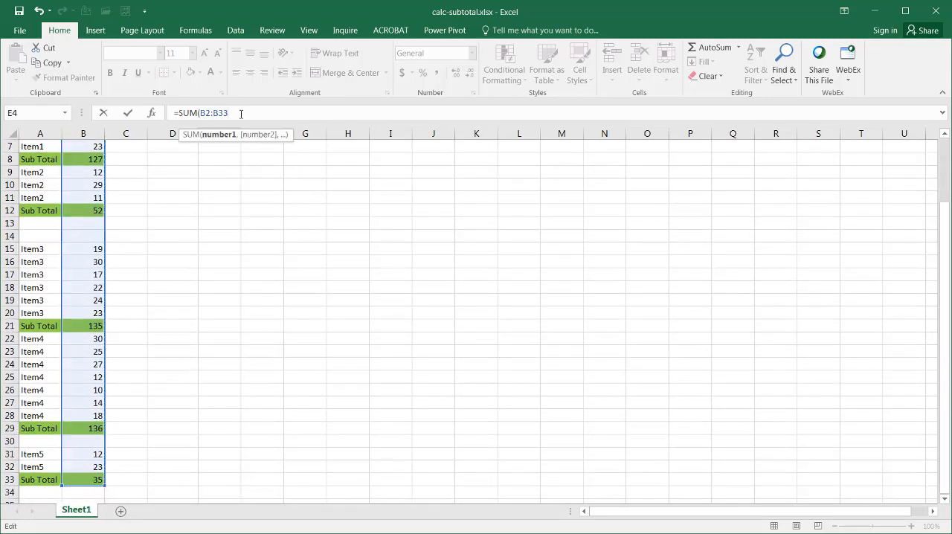
{"action": "type", "text": "/2"}
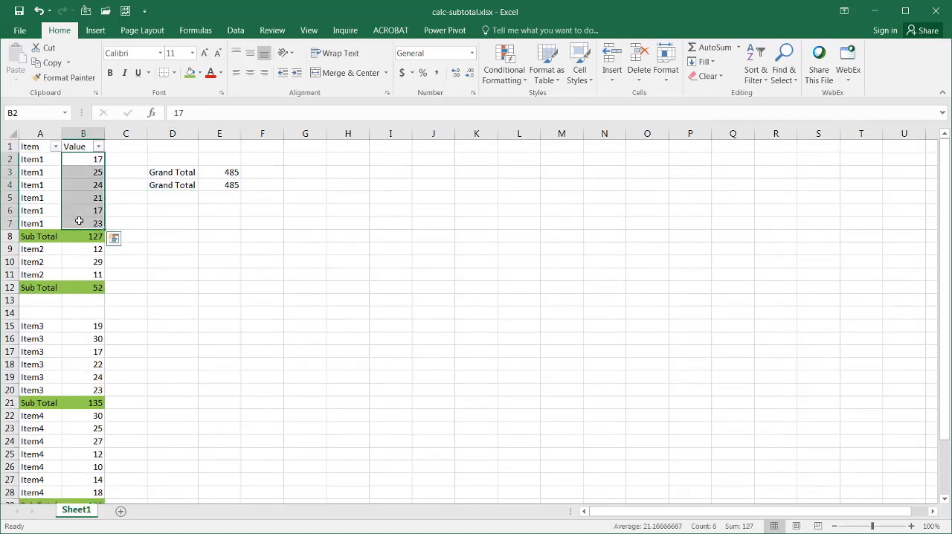
{"action": "left_click", "coordinate": [220, 185]}
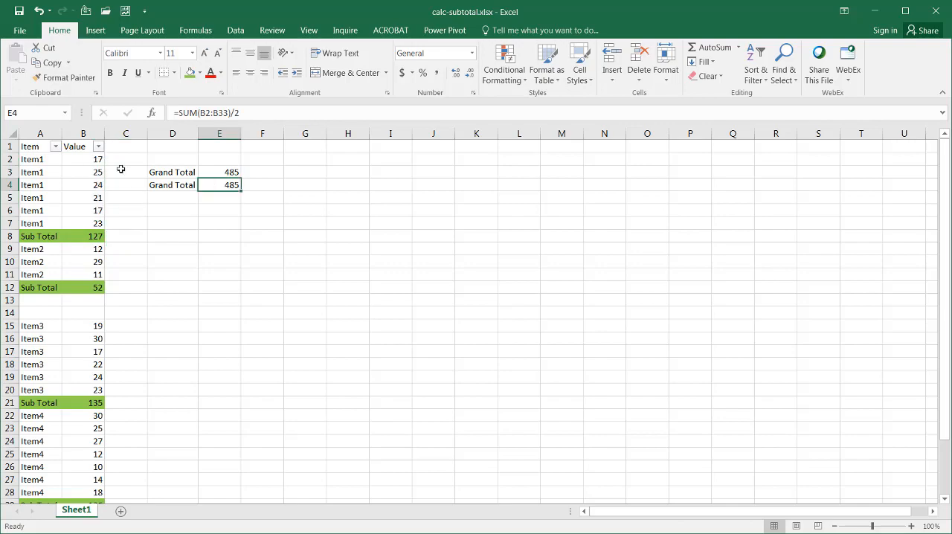
{"action": "mouse_move", "coordinate": [226, 194]}
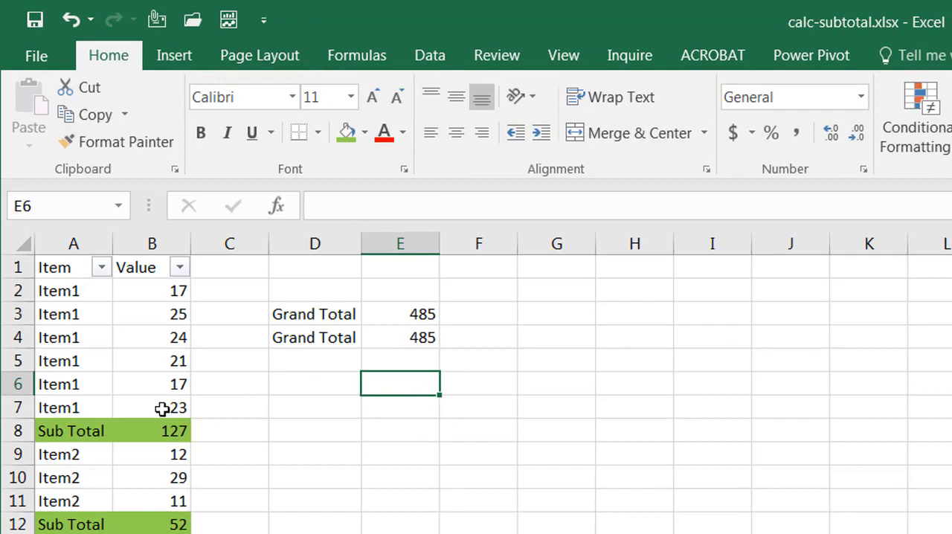
{"action": "left_click", "coordinate": [152, 431]}
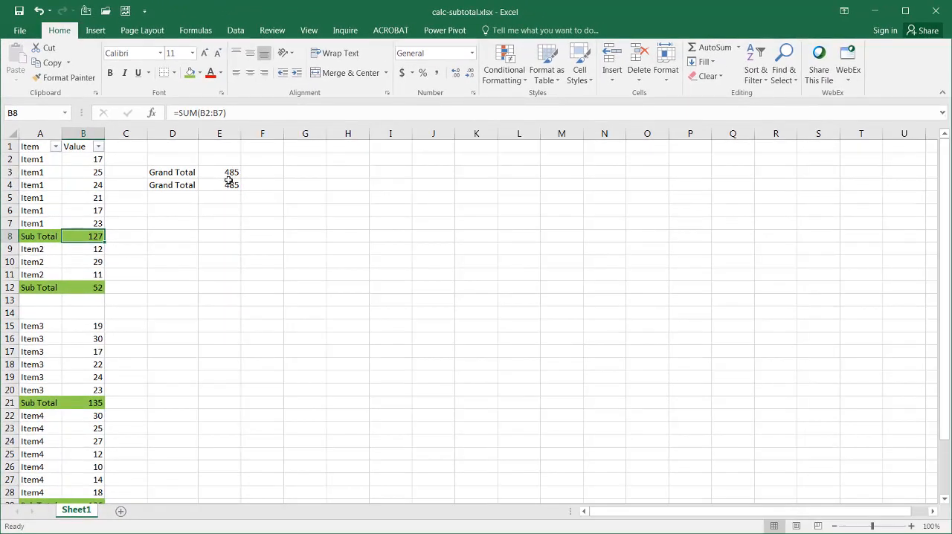
{"action": "left_click", "coordinate": [219, 184]}
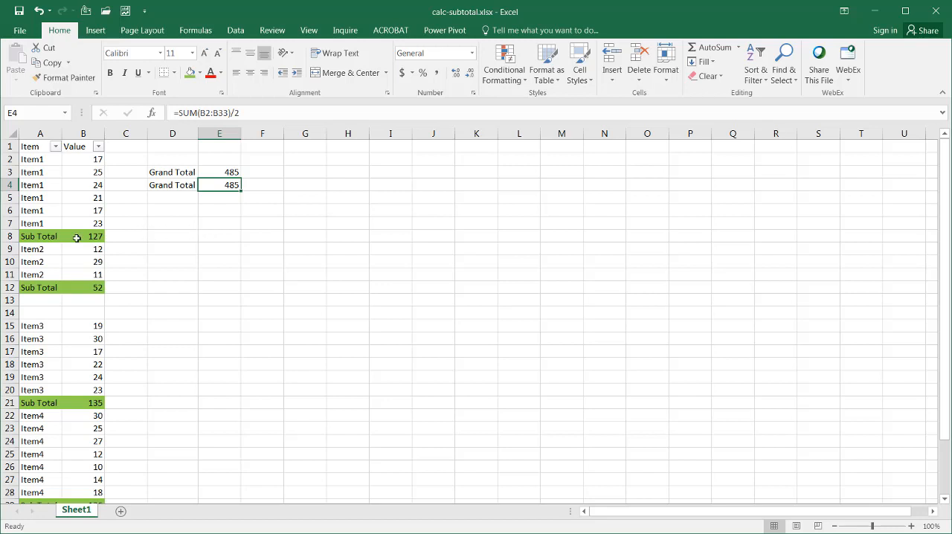
{"action": "mouse_move", "coordinate": [77, 226]}
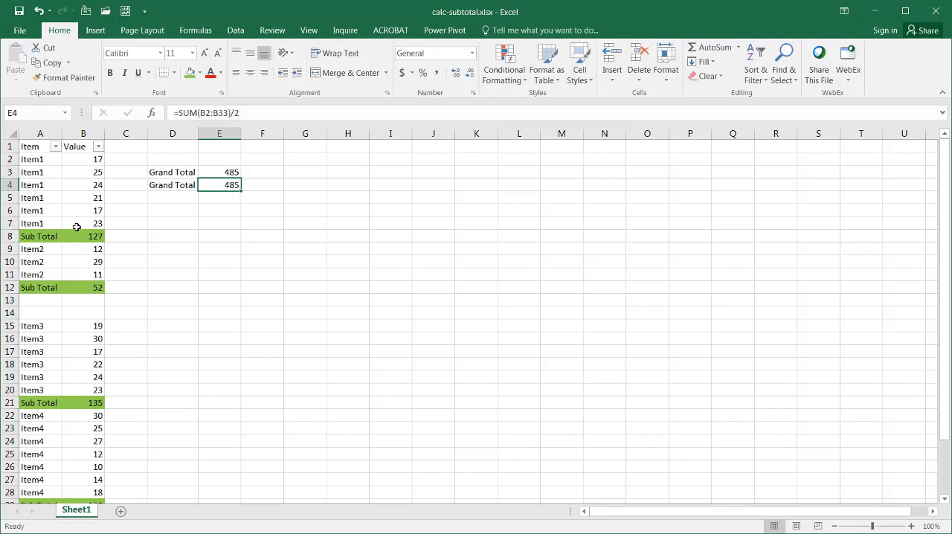